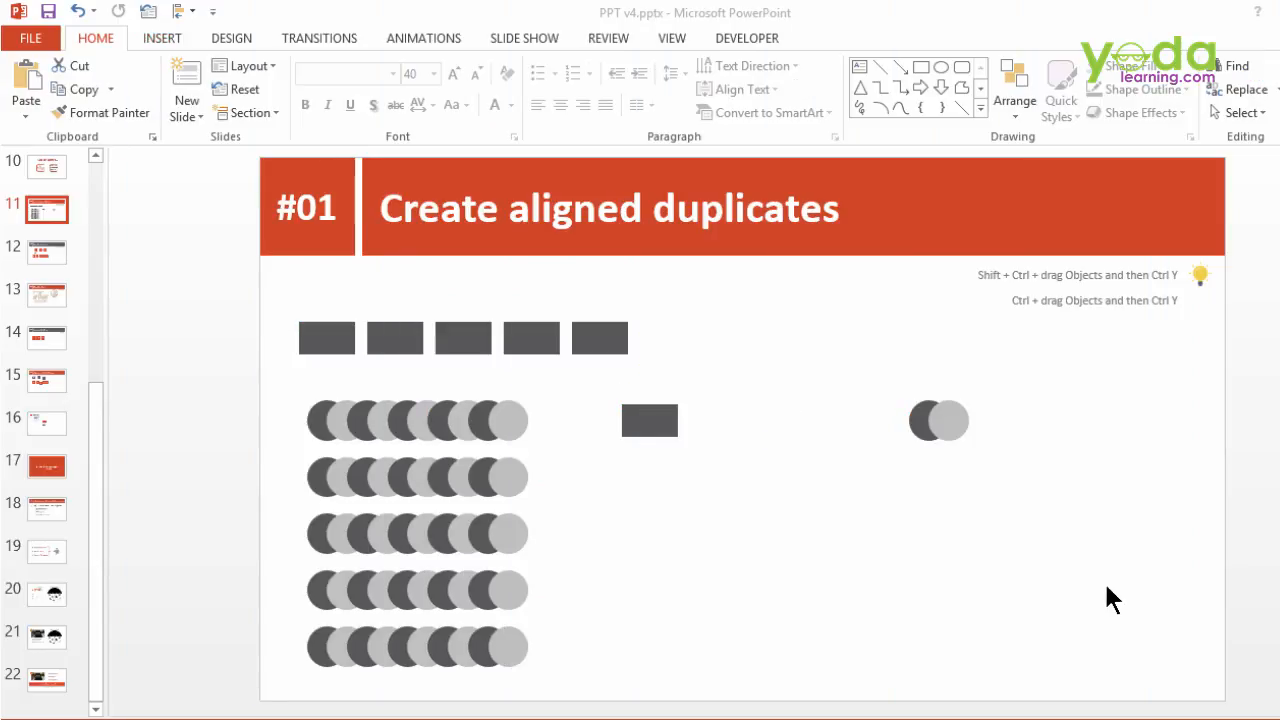
mouse_move(590, 524)
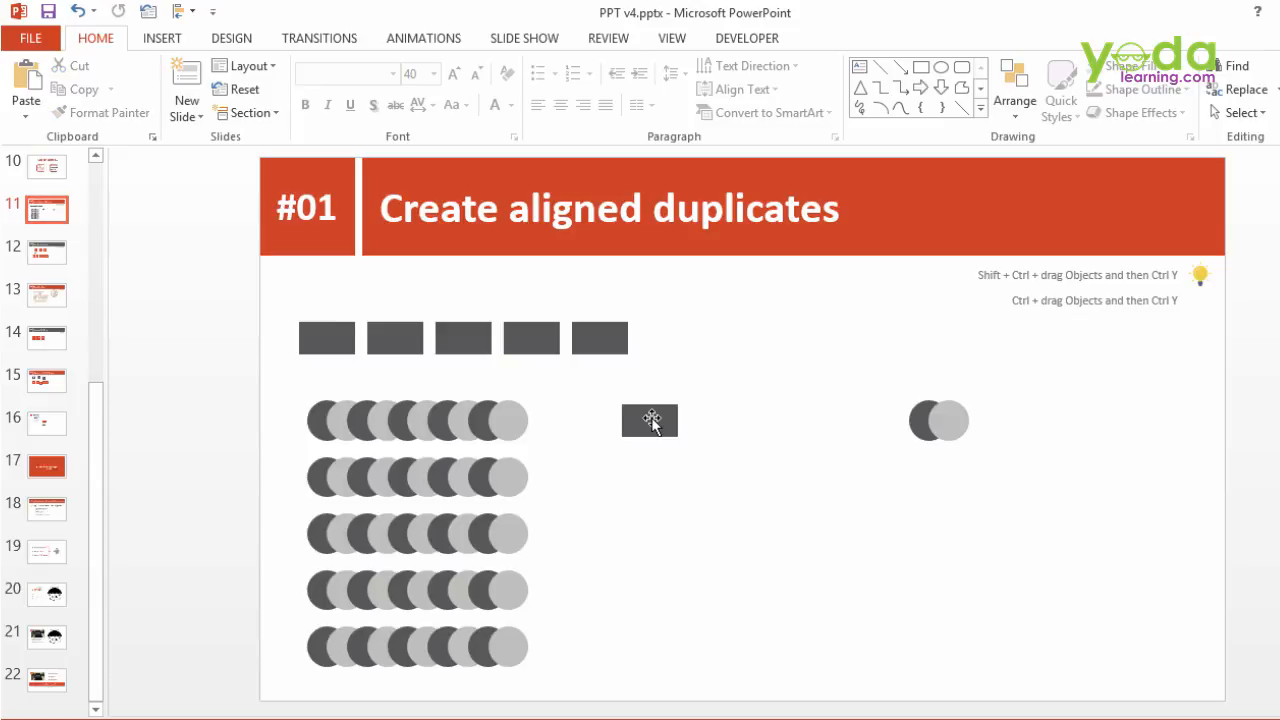
Duplicate the dark rectangle to the right and repeat twice for a row of four
left_click(648, 420)
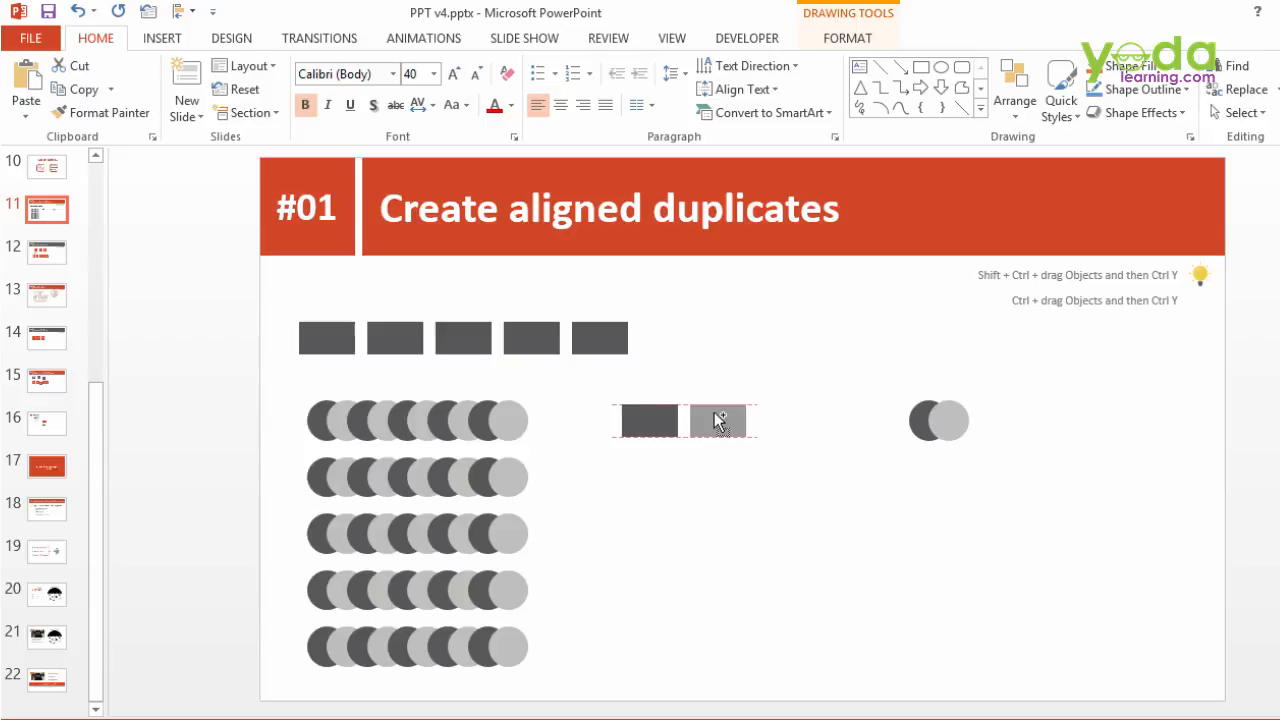
left_click(718, 420)
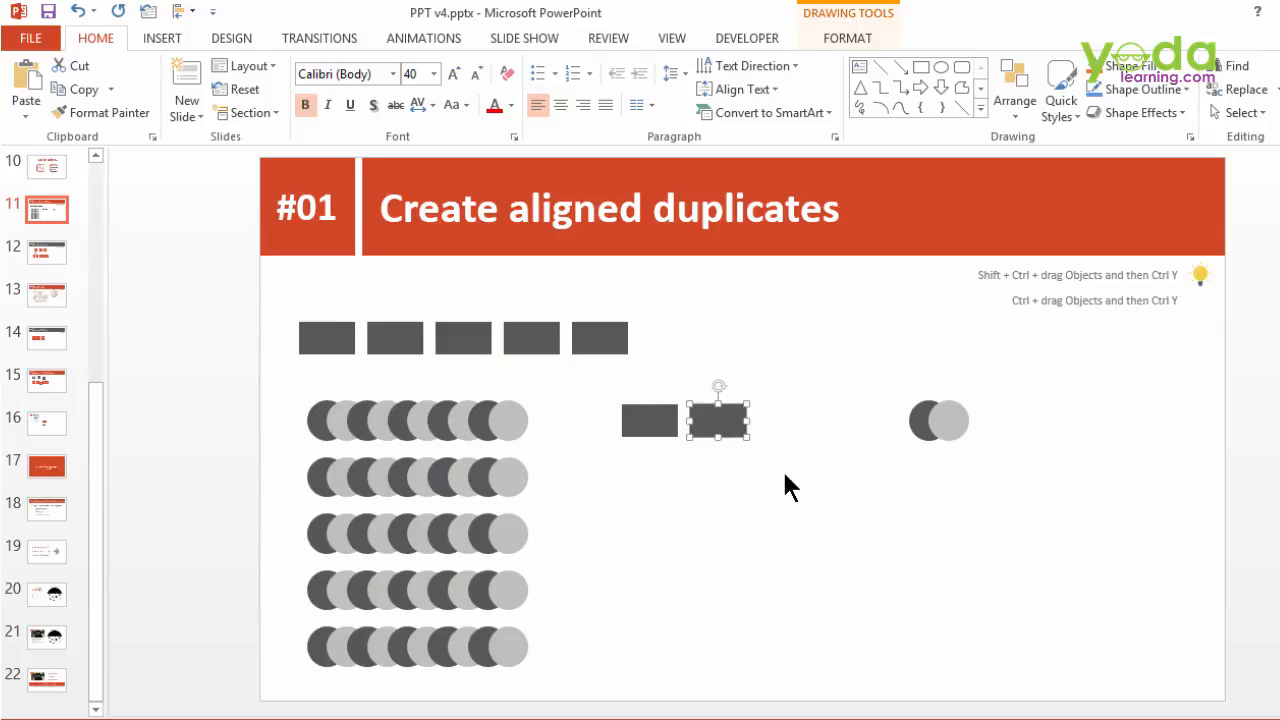
key("ctrl+y")
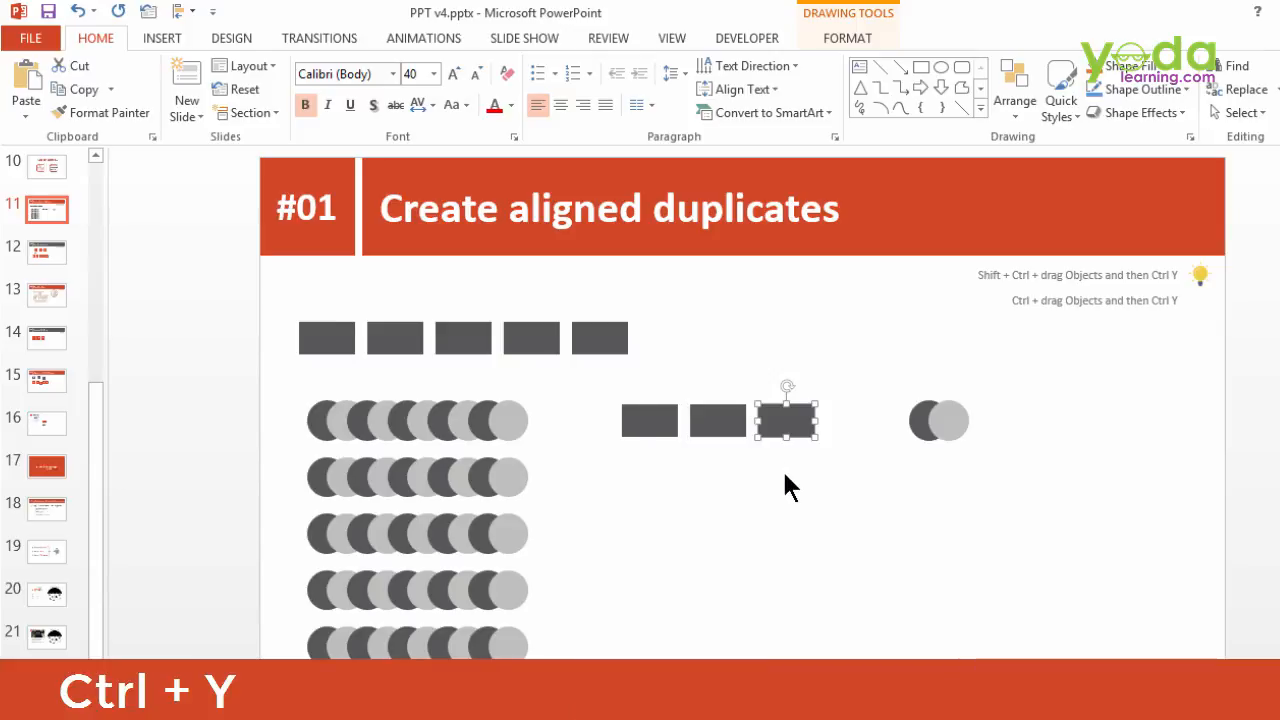
key("Ctrl+Y")
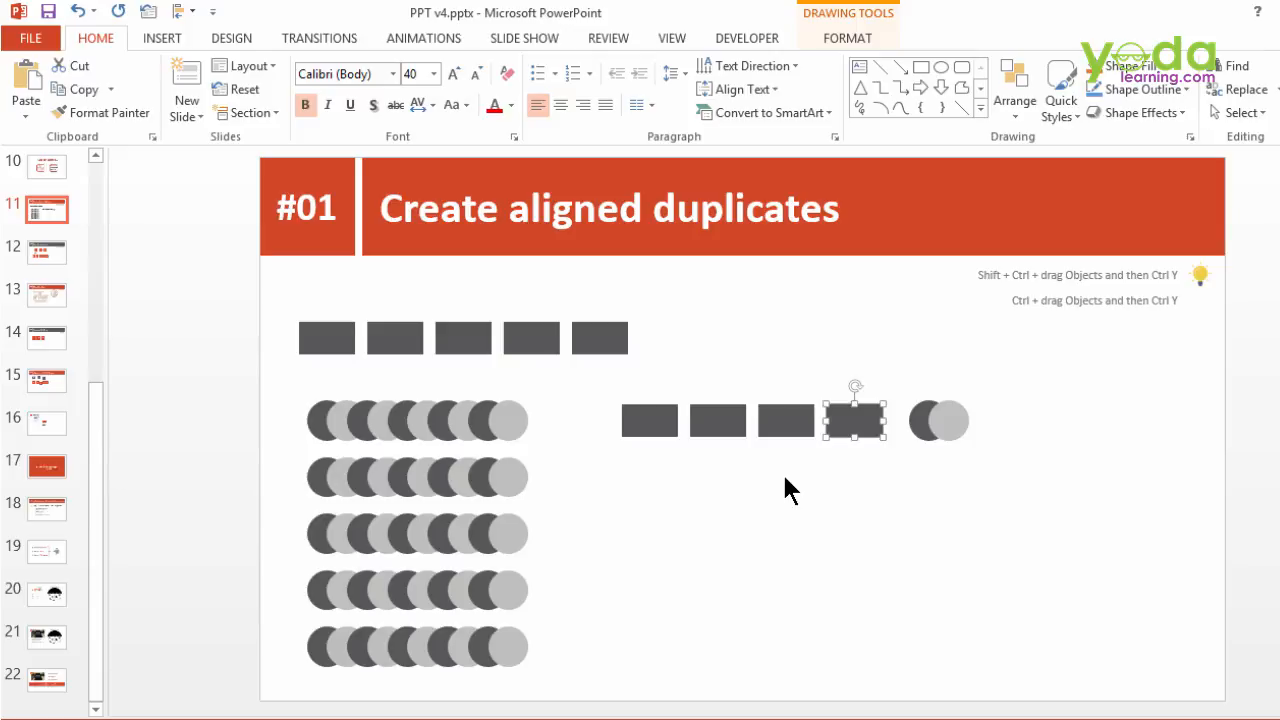
mouse_move(892, 472)
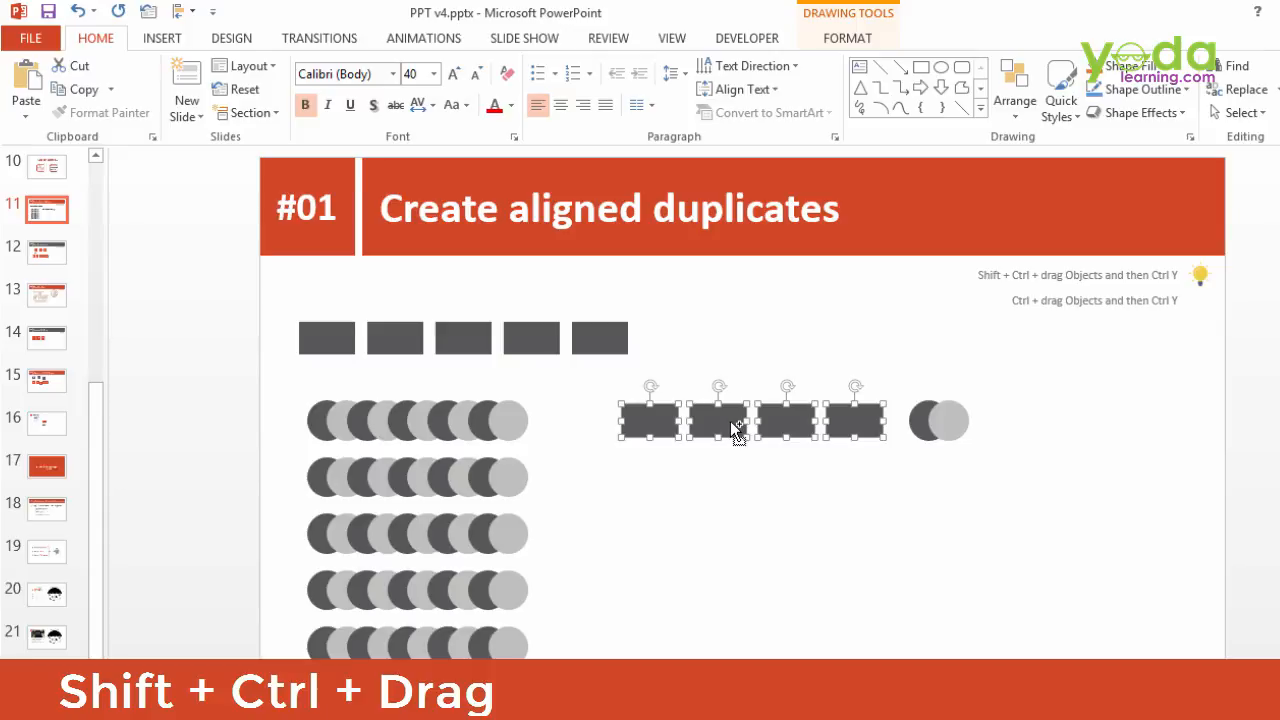
Copy the rectangle row downward into a grid and extend the circle pair rightward
left_click_drag(736, 420, 736, 470)
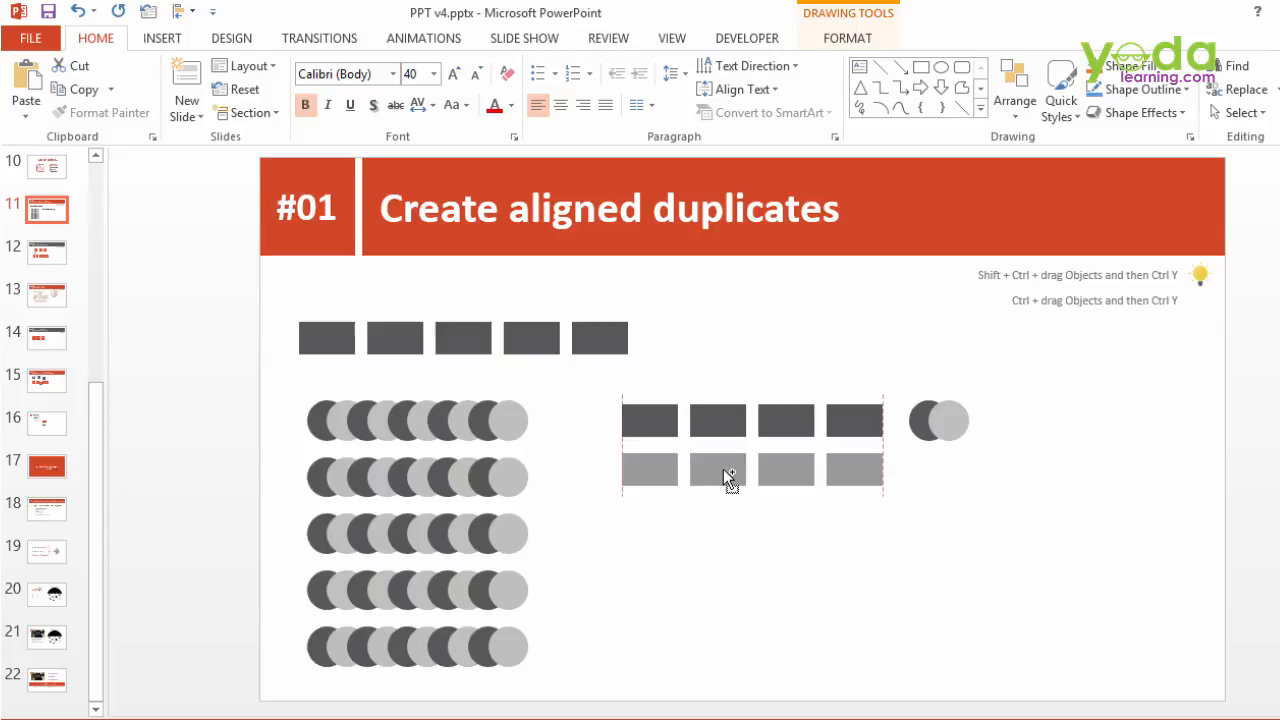
left_click(716, 470)
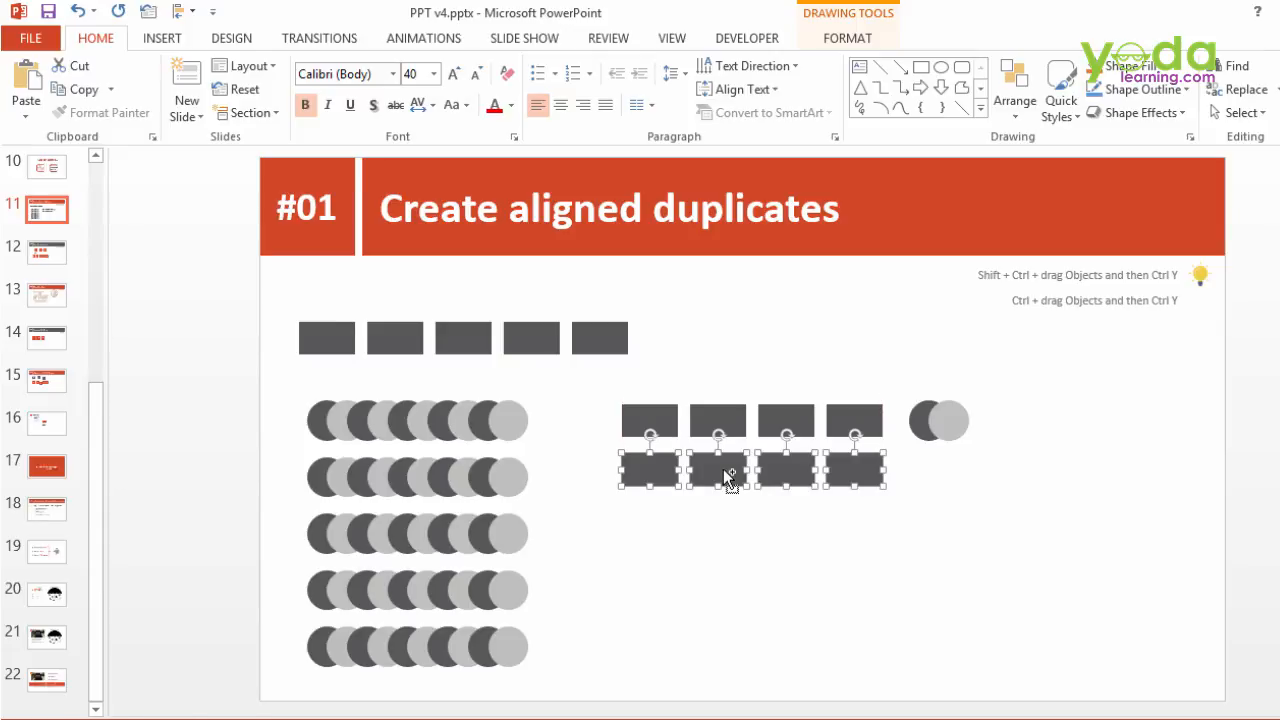
key("ctrl+y")
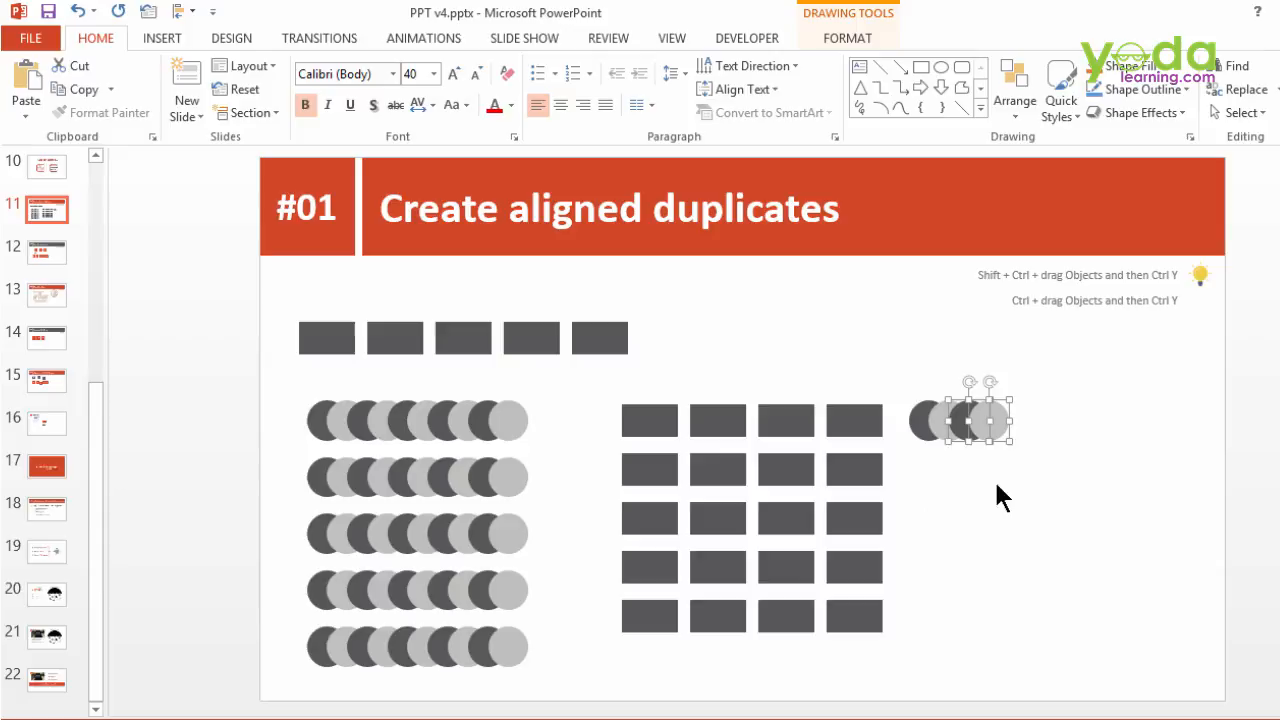
left_click_drag(976, 414, 1024, 414)
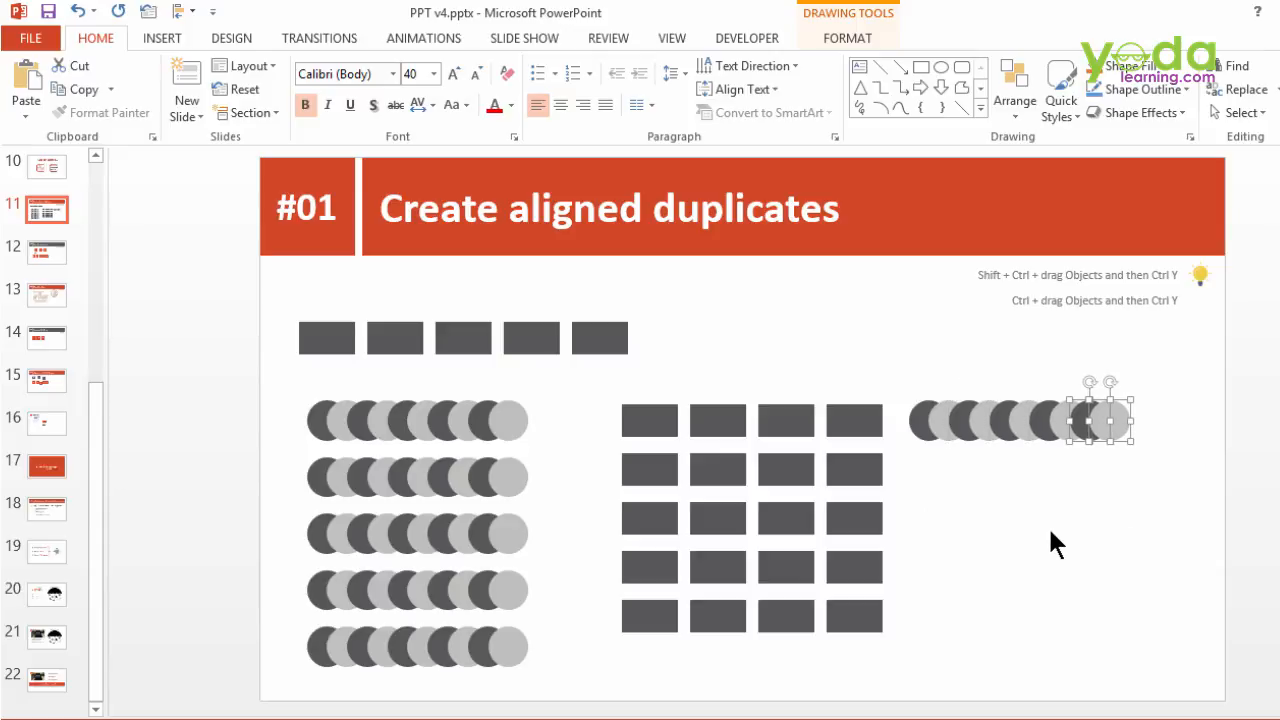
mouse_move(1096, 524)
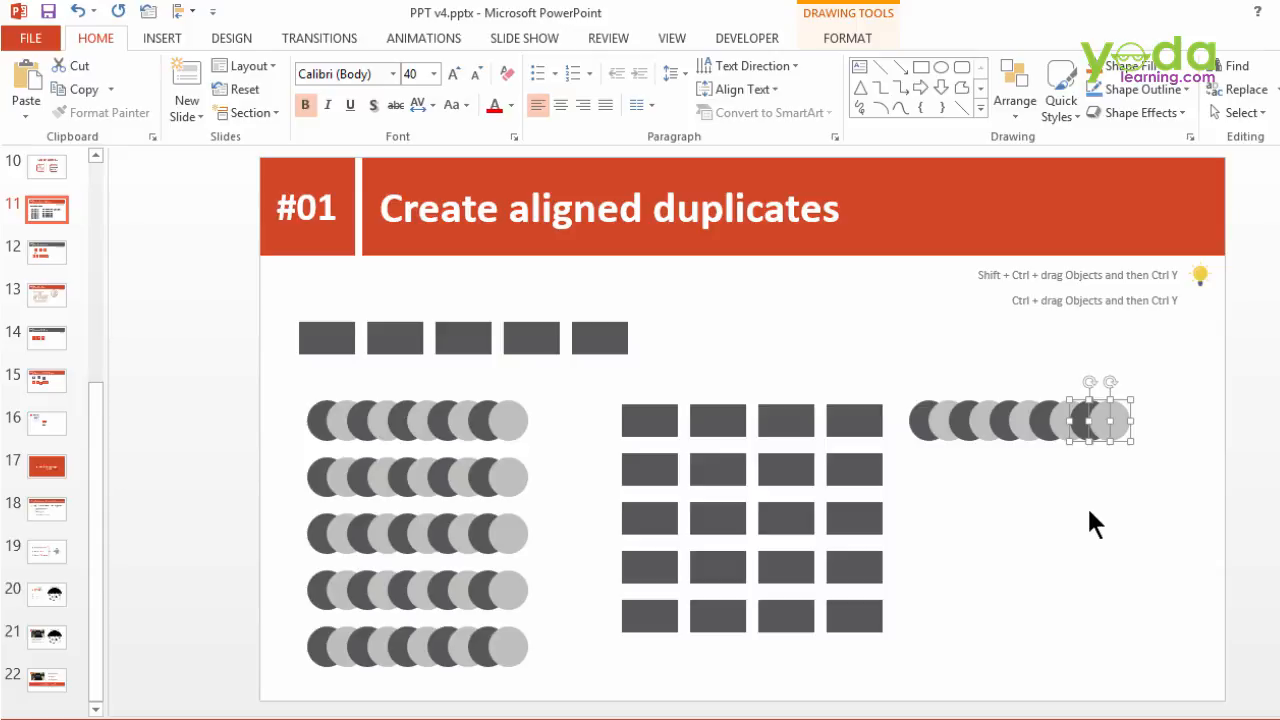
mouse_move(1150, 480)
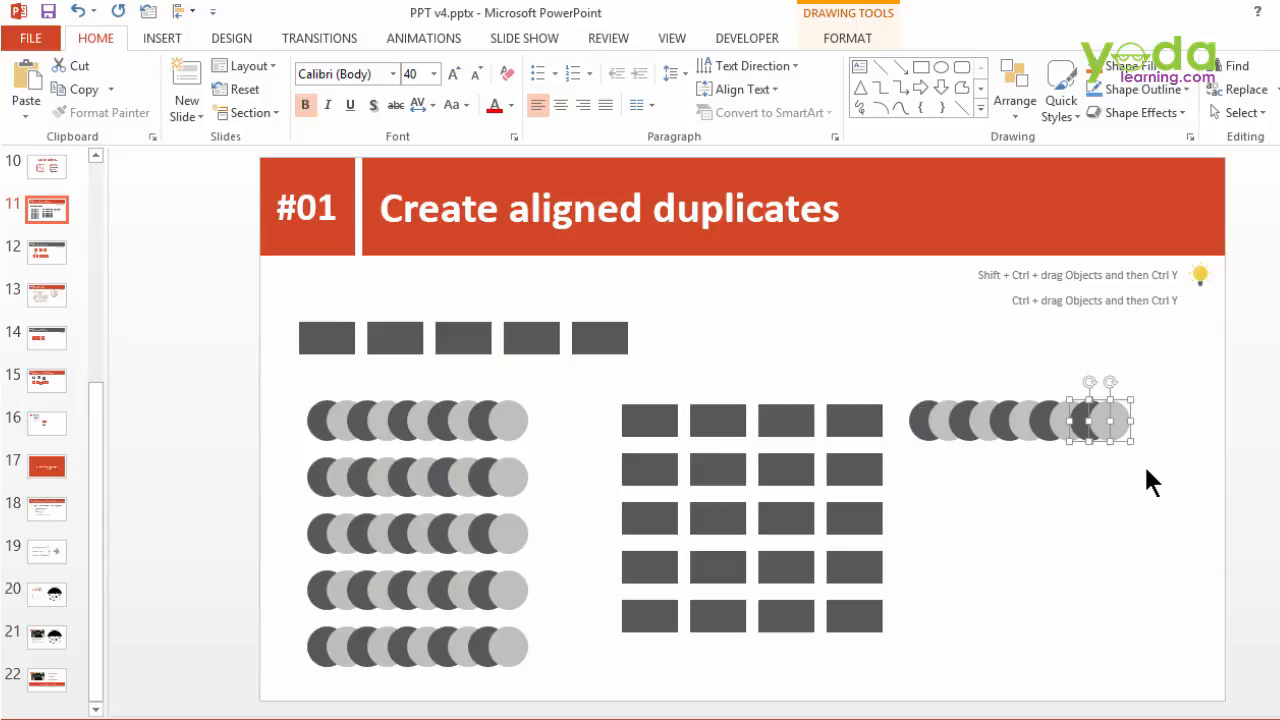
left_click(46, 252)
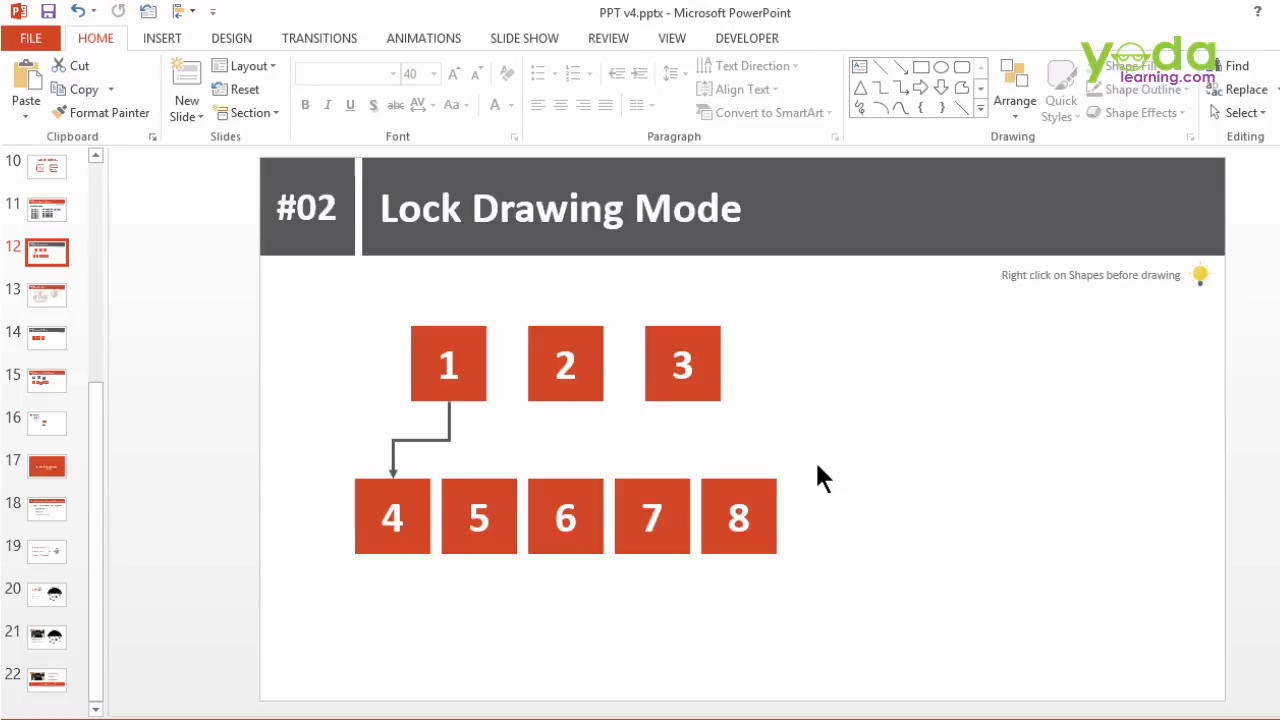
Lock Drawing Mode on the Elbow Connector and link box 1 to boxes 4–7
left_click(160, 38)
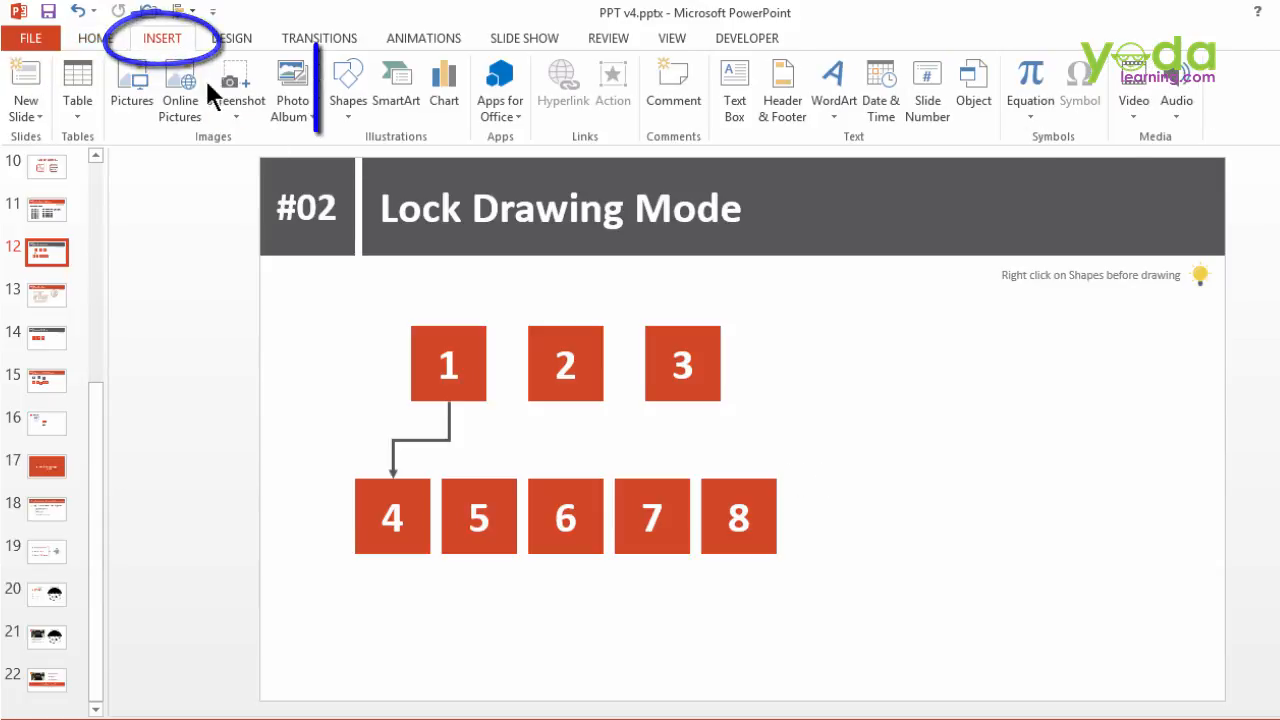
left_click(348, 84)
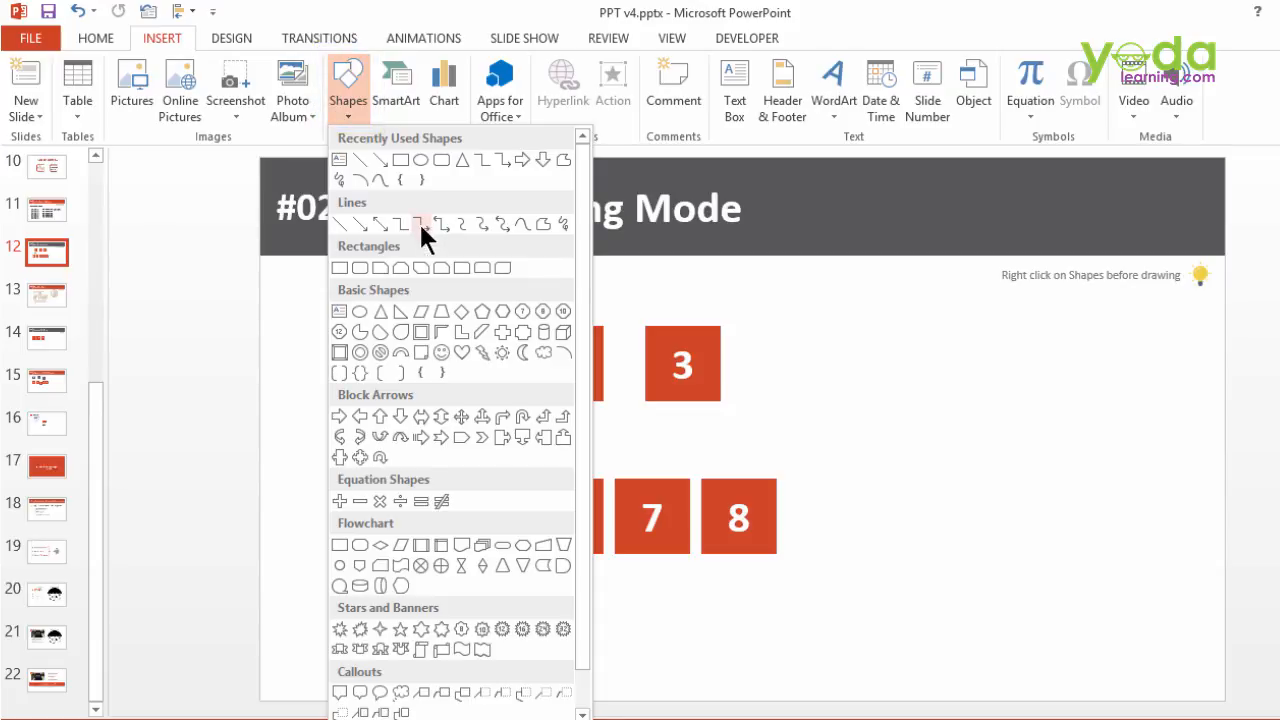
right_click(420, 224)
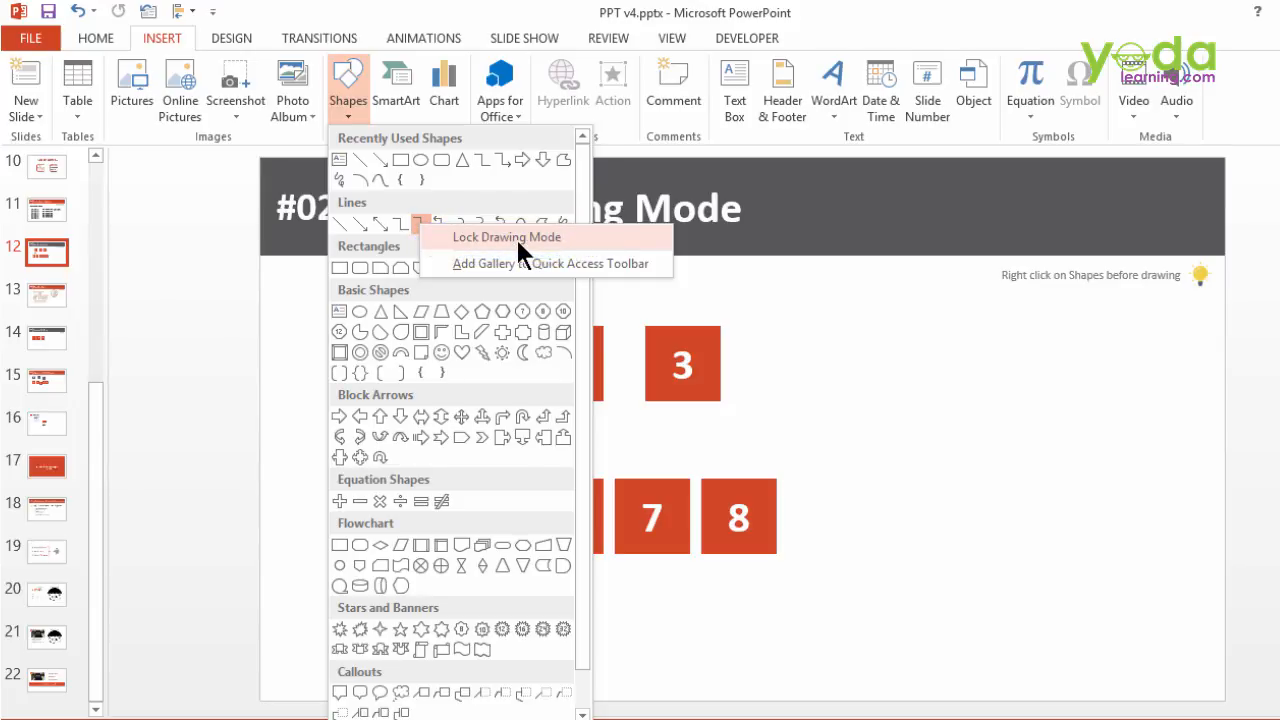
left_click(506, 236)
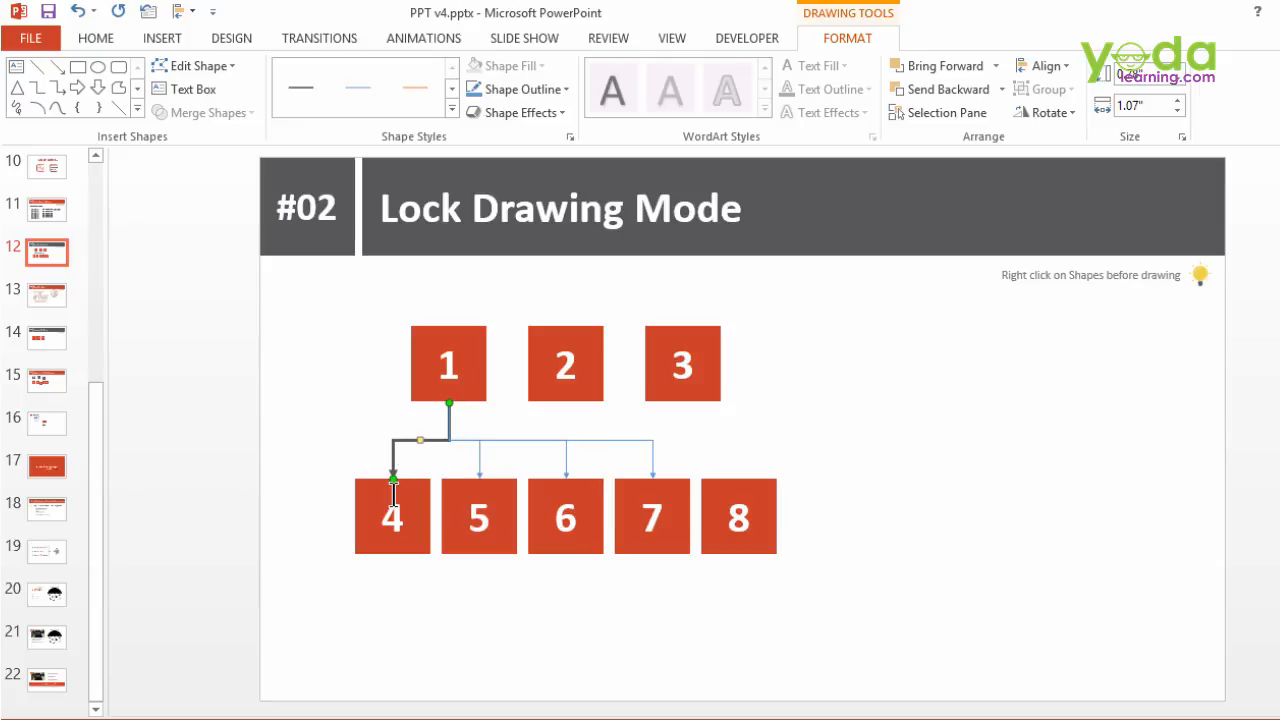
key("ctrl+shift+c")
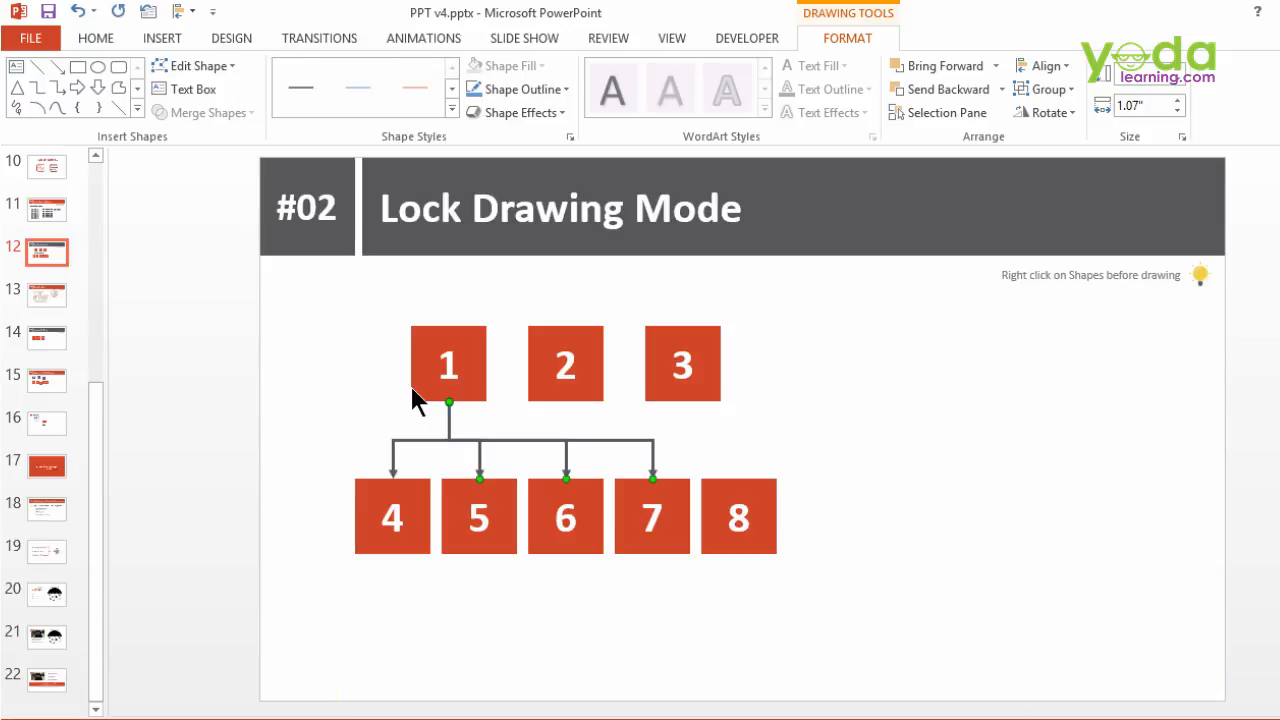
left_click(46, 292)
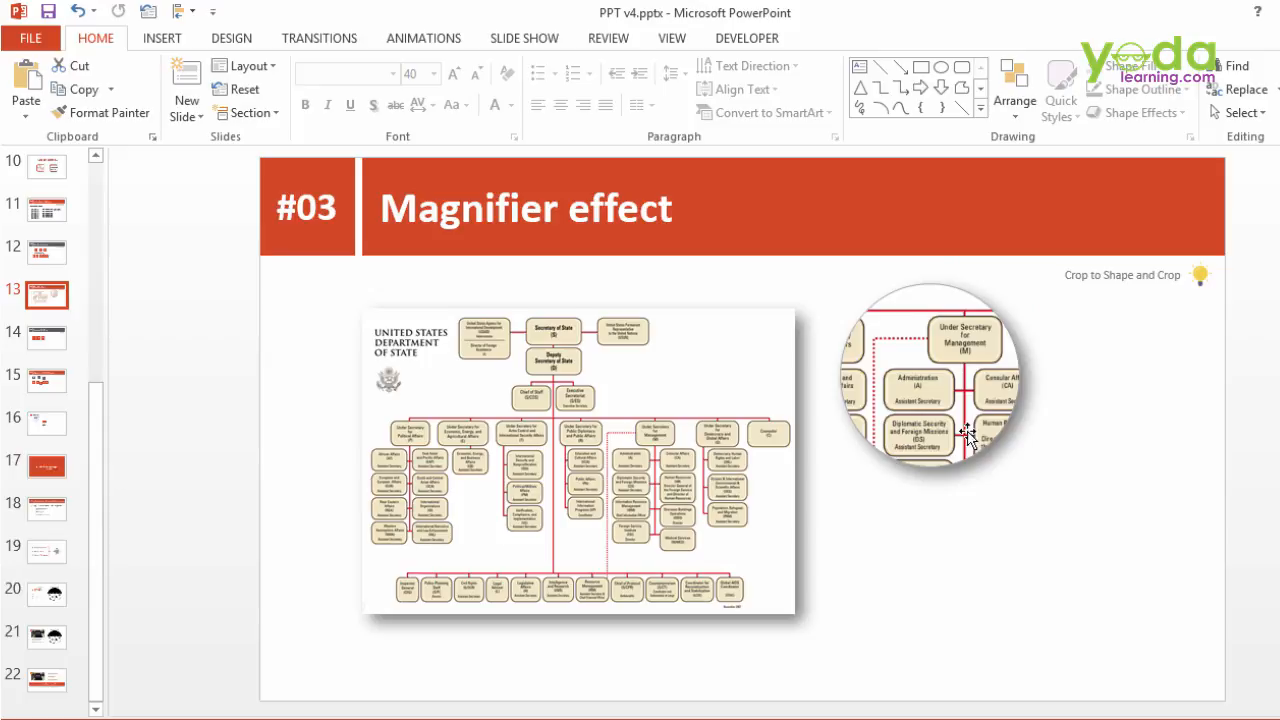
mouse_move(1110, 504)
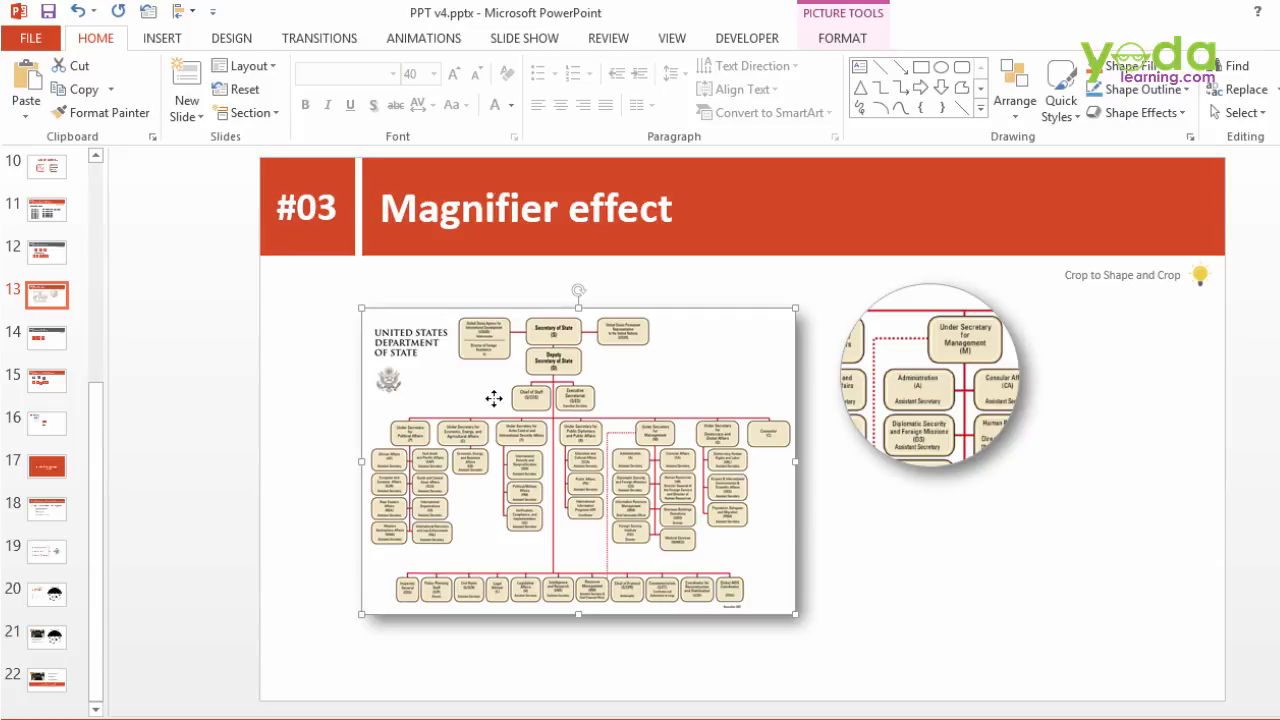
Duplicate the org chart picture and crop the copy to an Oval shape
key("ctrl+d")
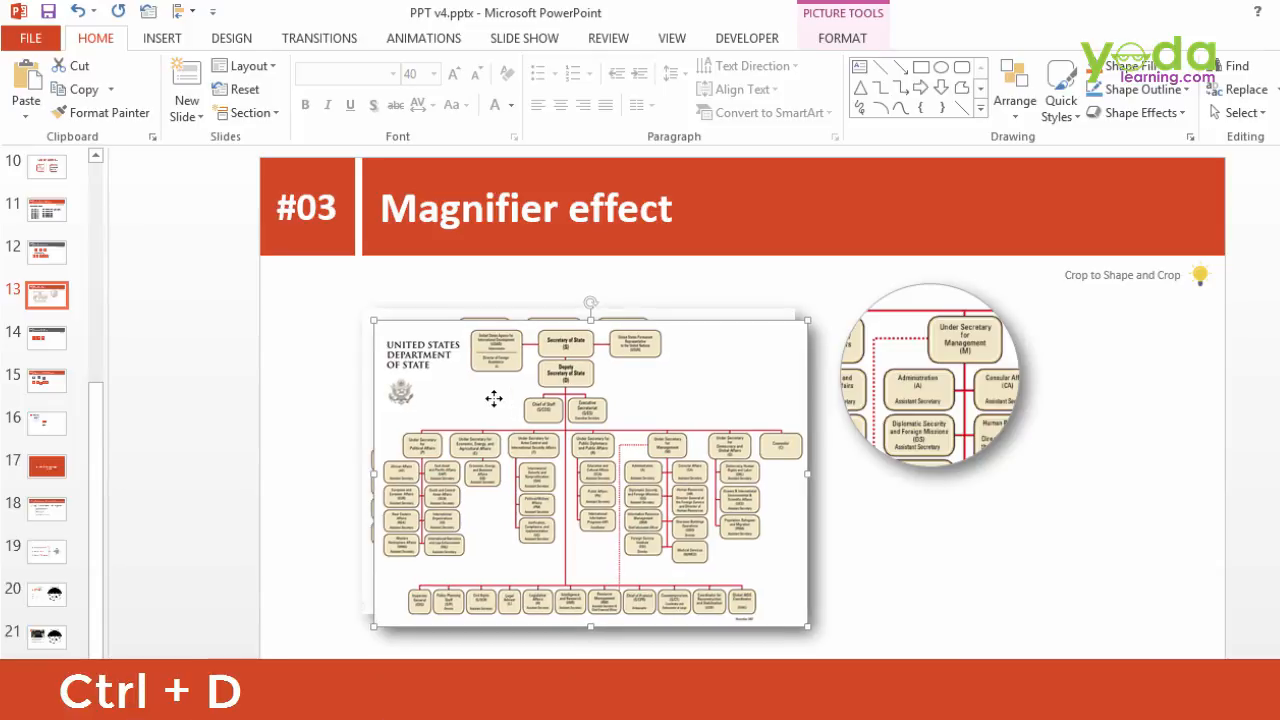
key("ctrl+d")
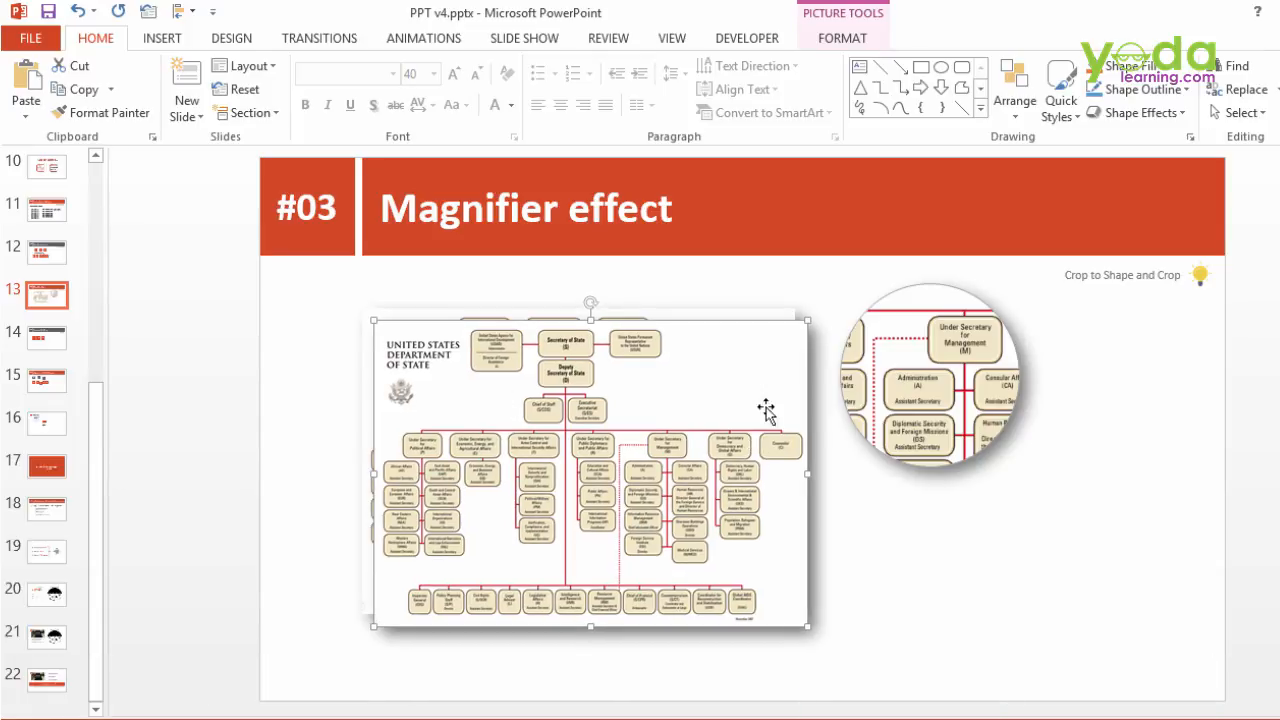
left_click(842, 38)
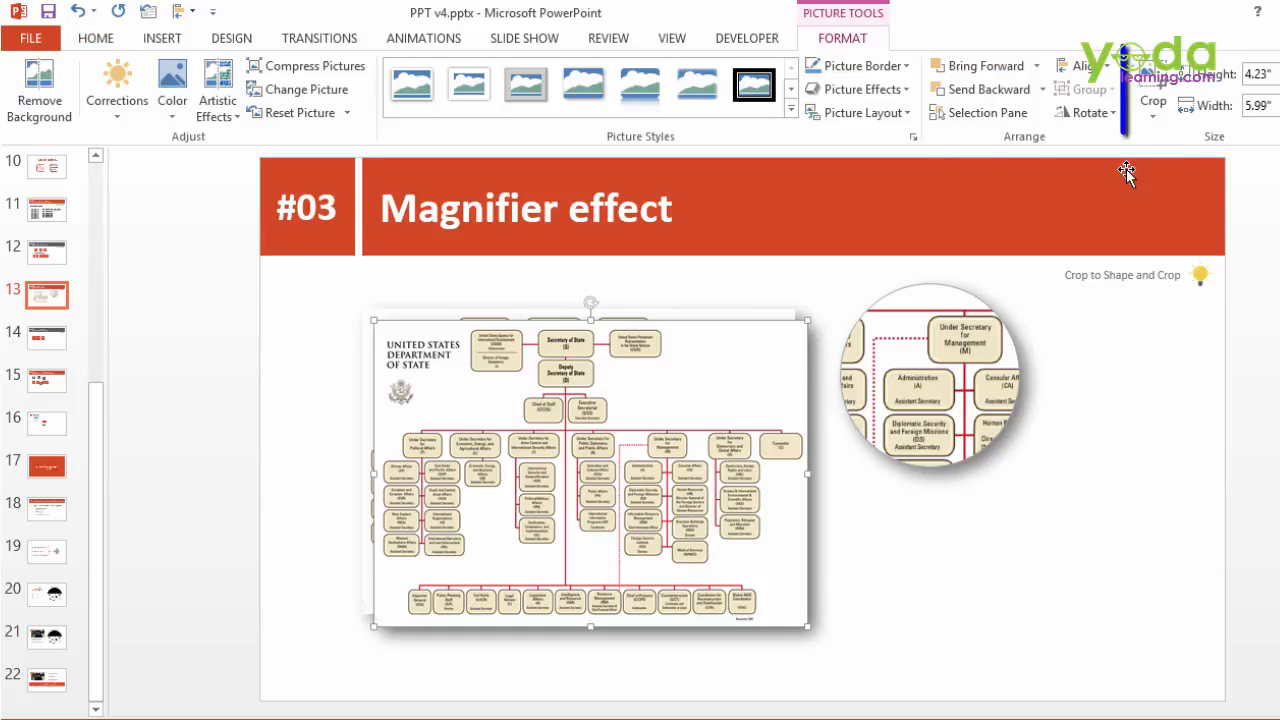
left_click(1152, 100)
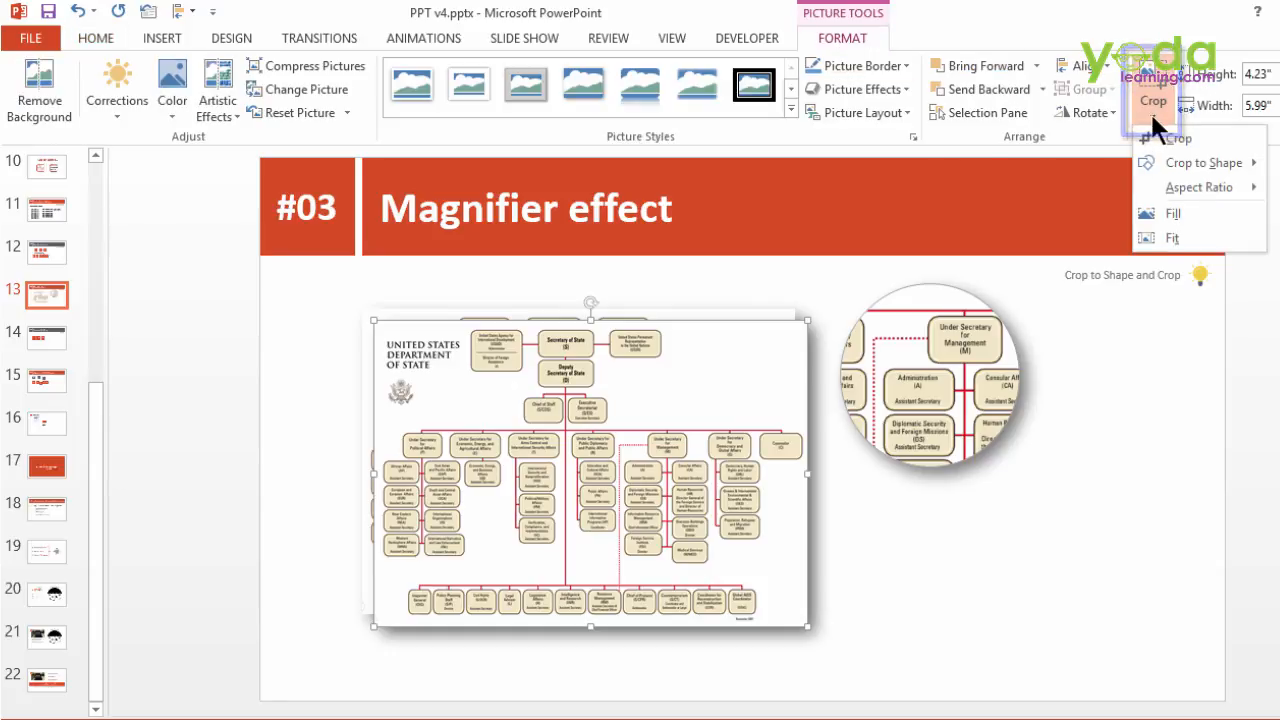
left_click(1204, 162)
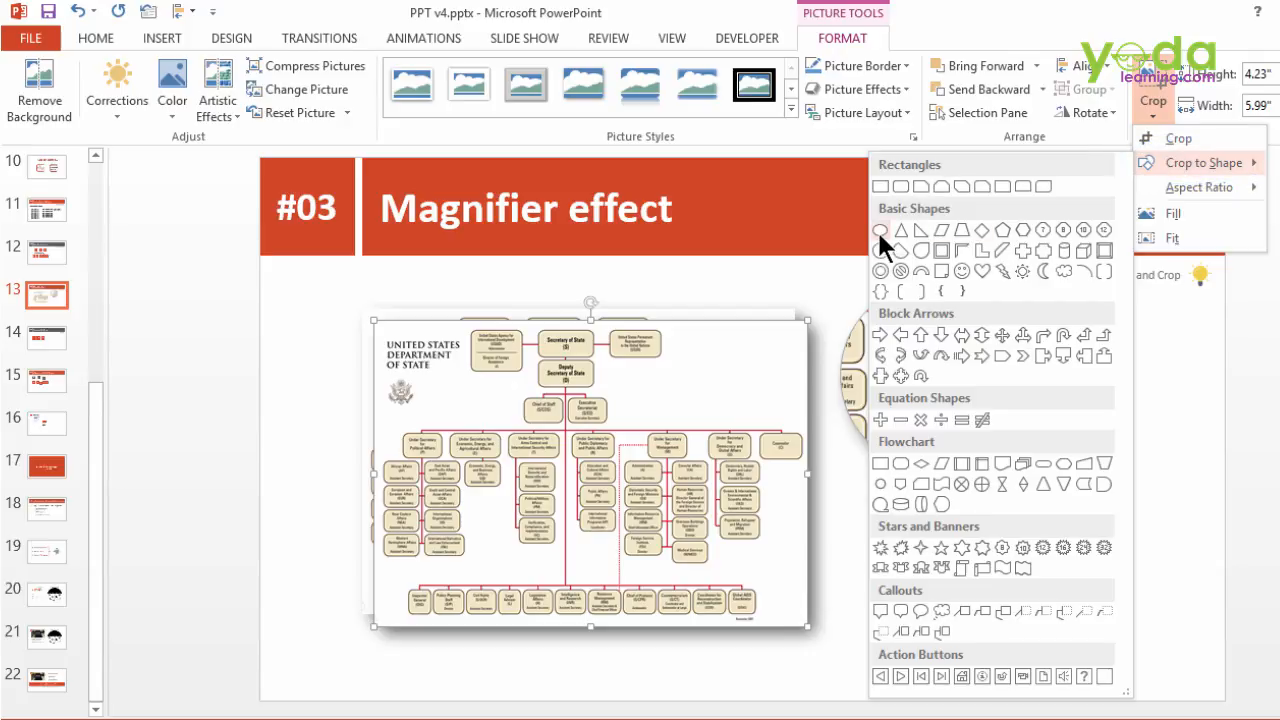
left_click(880, 232)
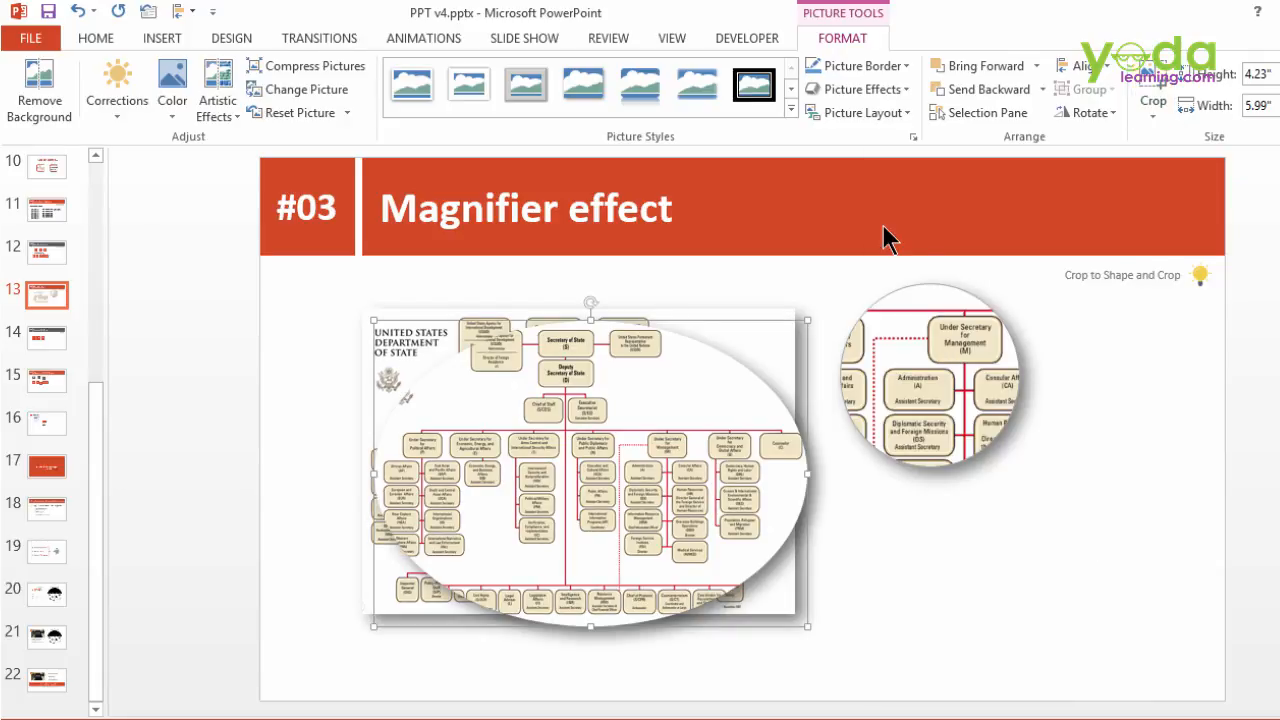
left_click(1152, 100)
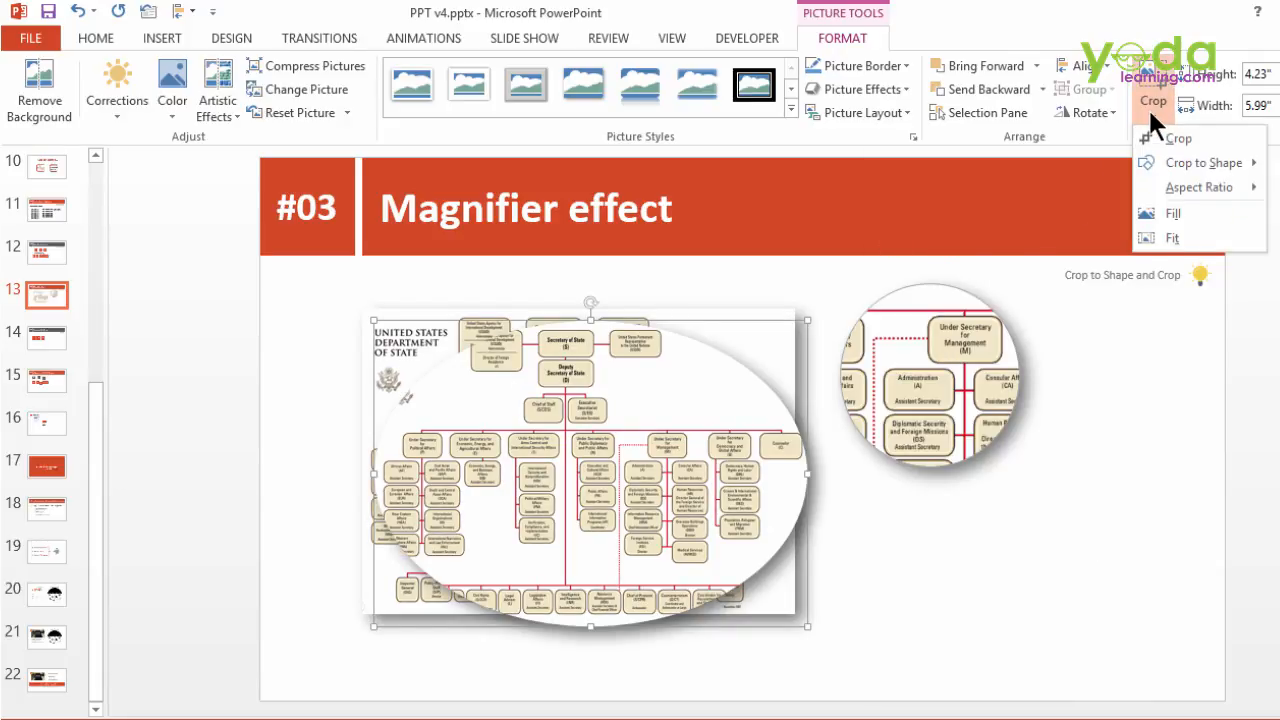
mouse_move(1178, 138)
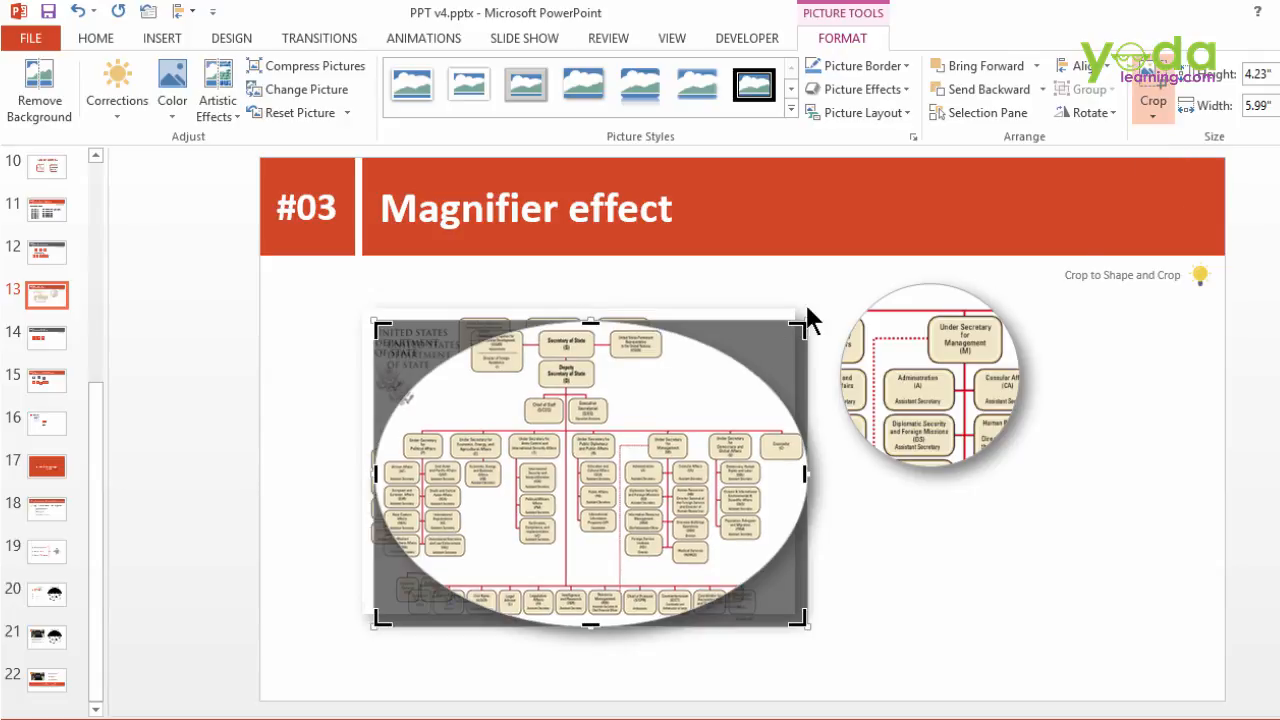
mouse_move(680, 624)
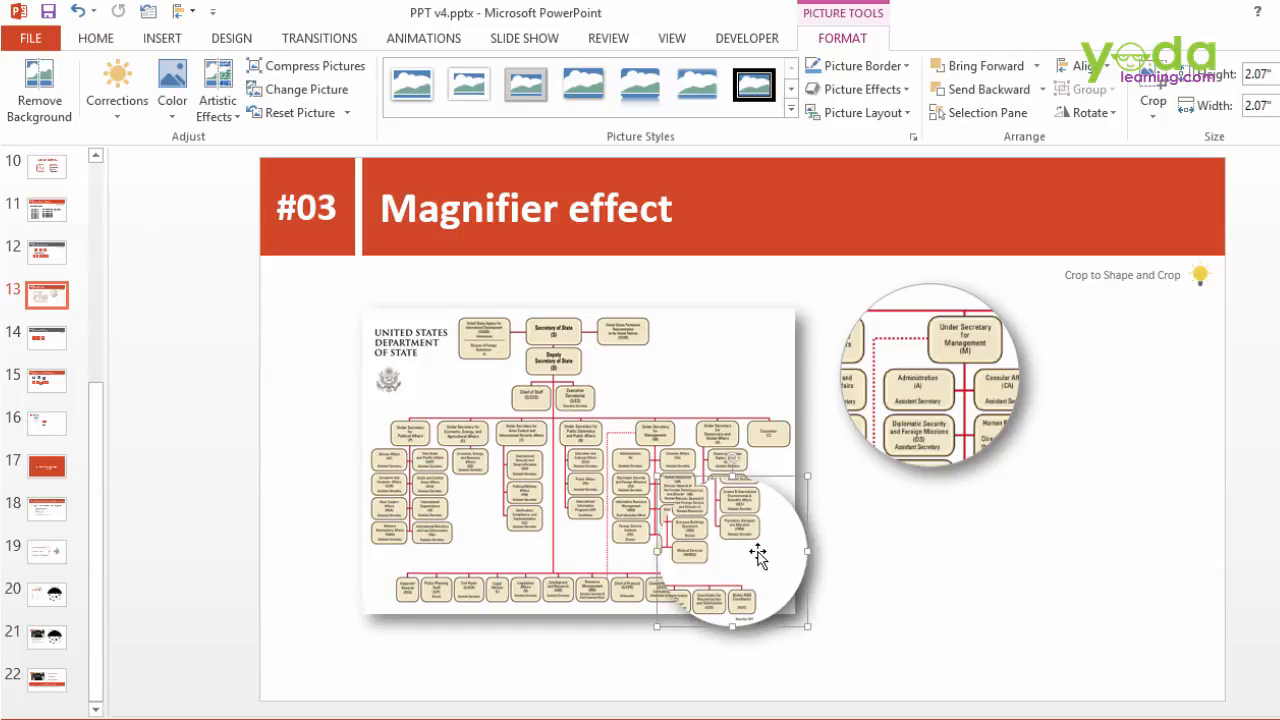
Move the small round lens to the chart's lower right
left_click_drag(756, 552, 888, 544)
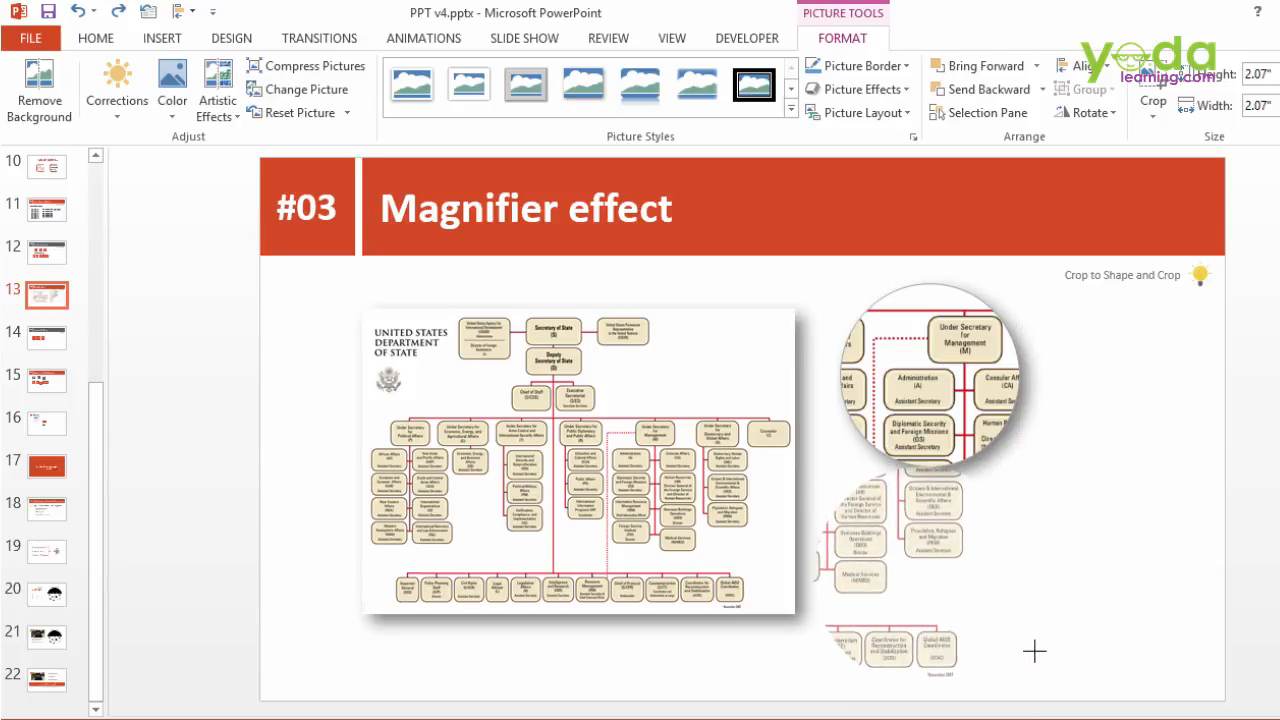
left_click(46, 336)
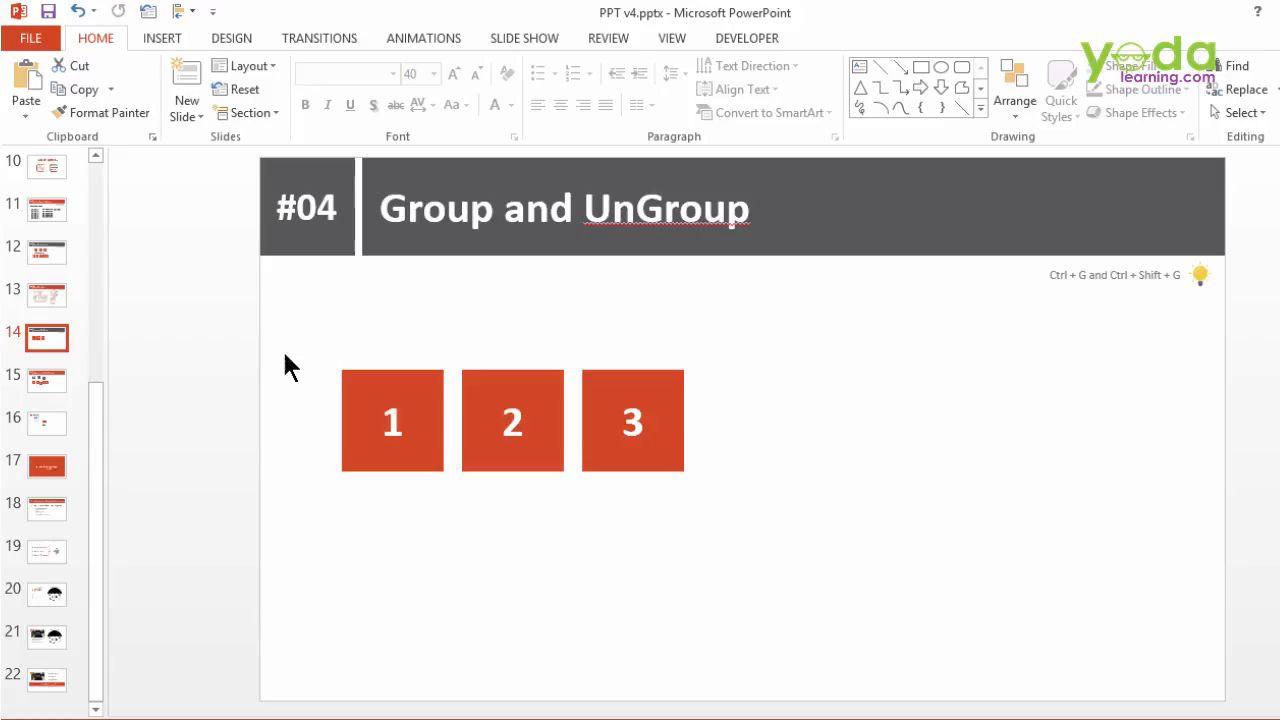
mouse_move(304, 356)
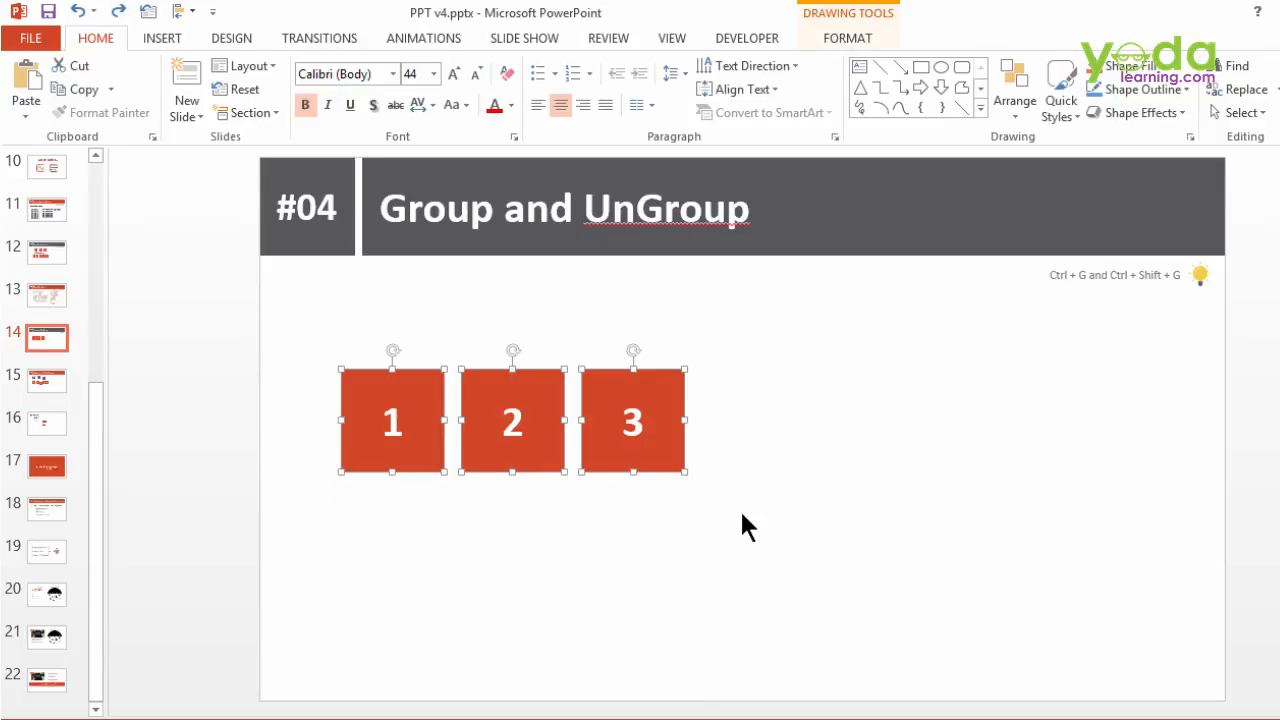
mouse_move(790, 524)
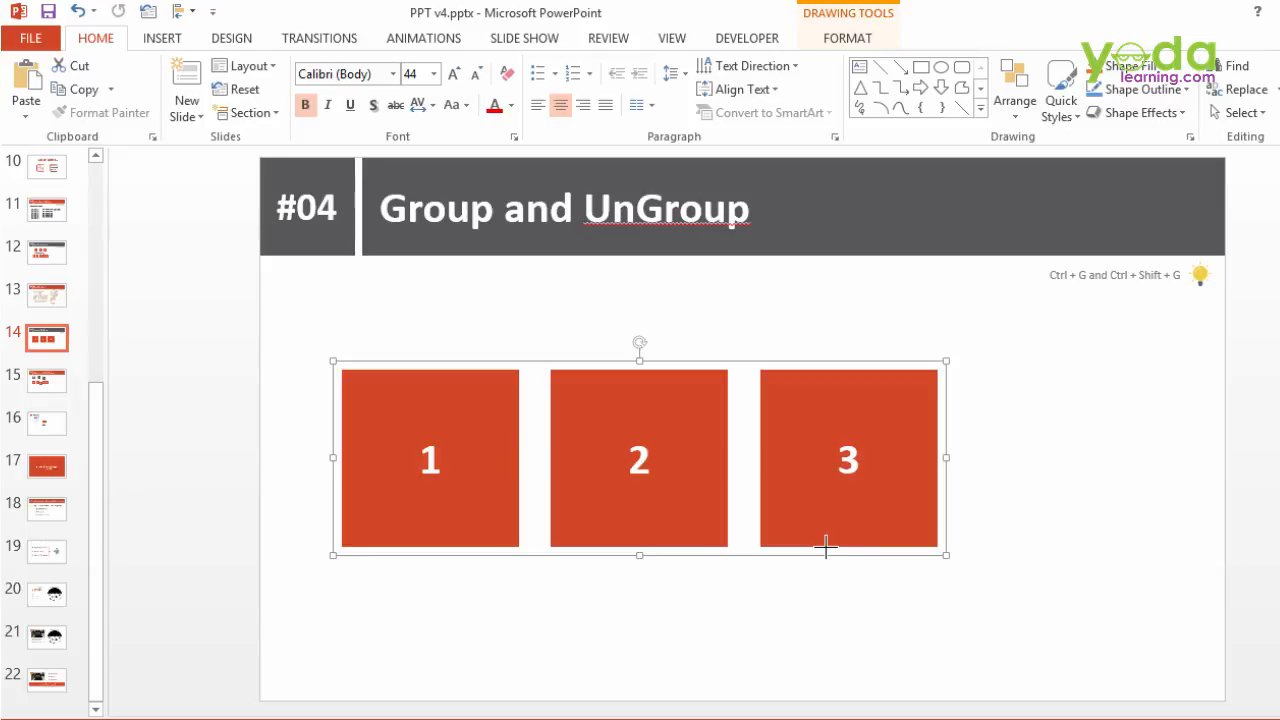
Ungroup the three numbered squares and go to the Alignment with QAT Shortcut slide
key("ctrl+shift+g")
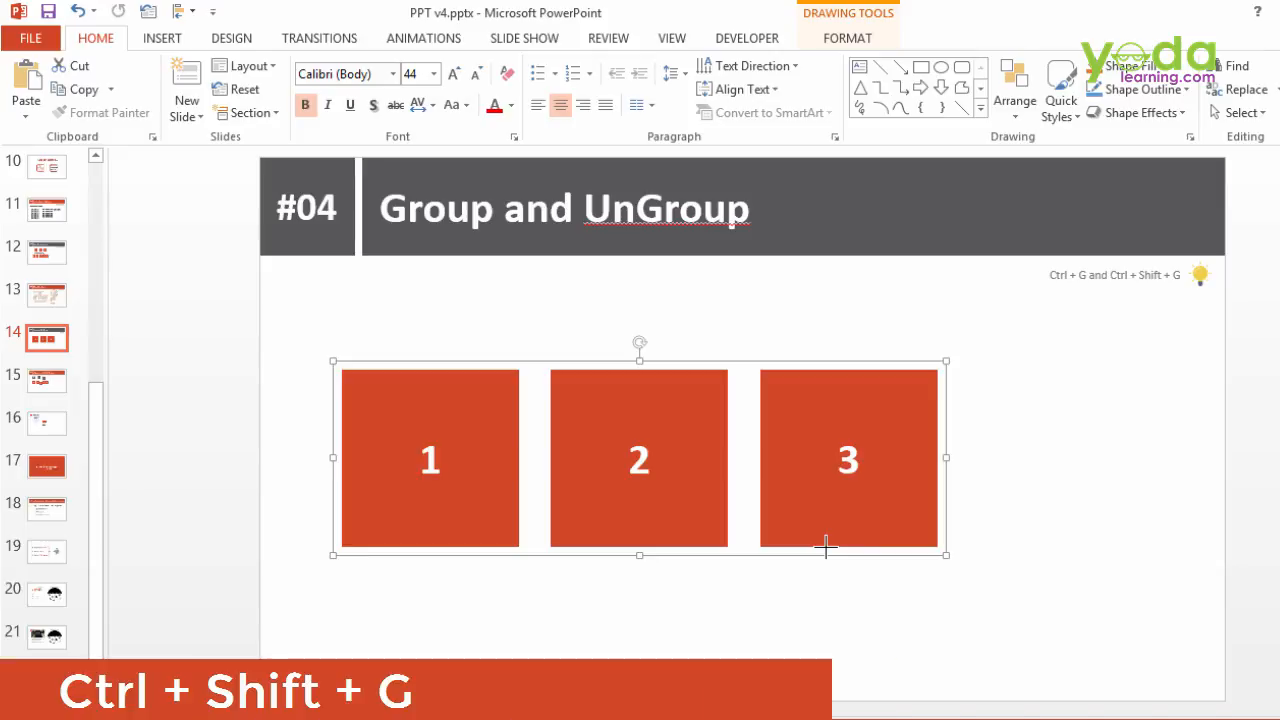
left_click(44, 380)
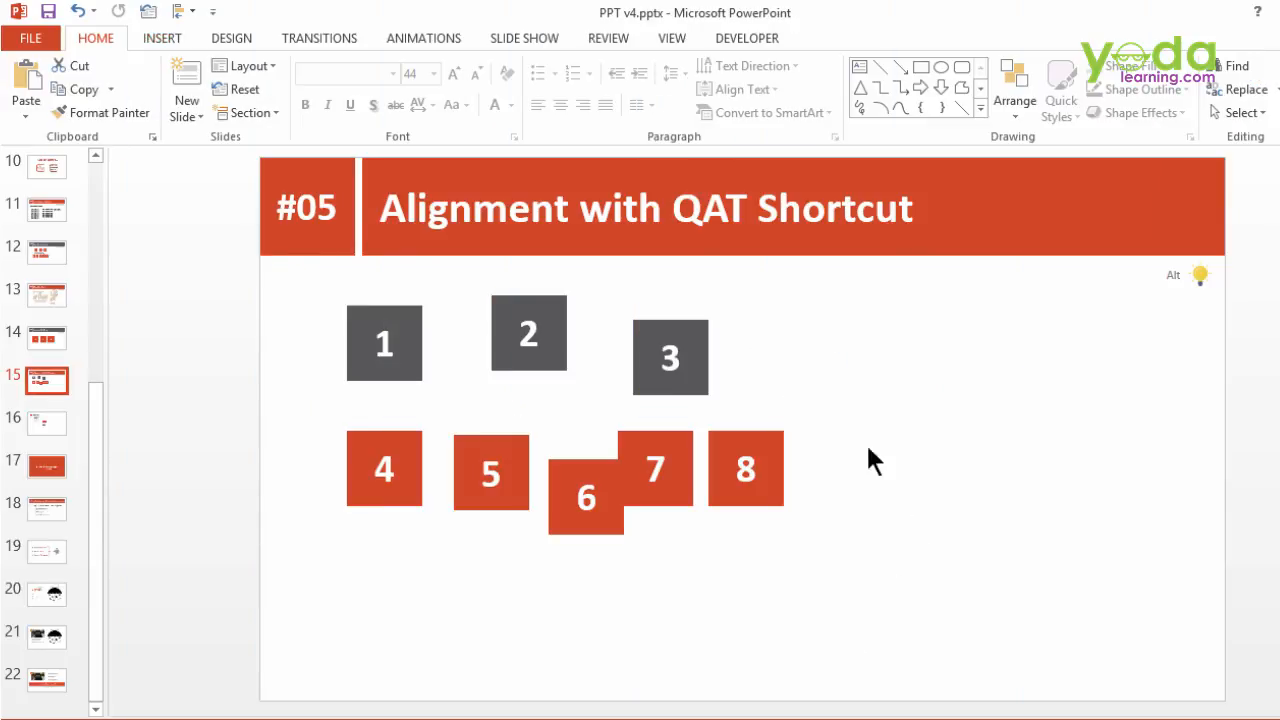
mouse_move(960, 540)
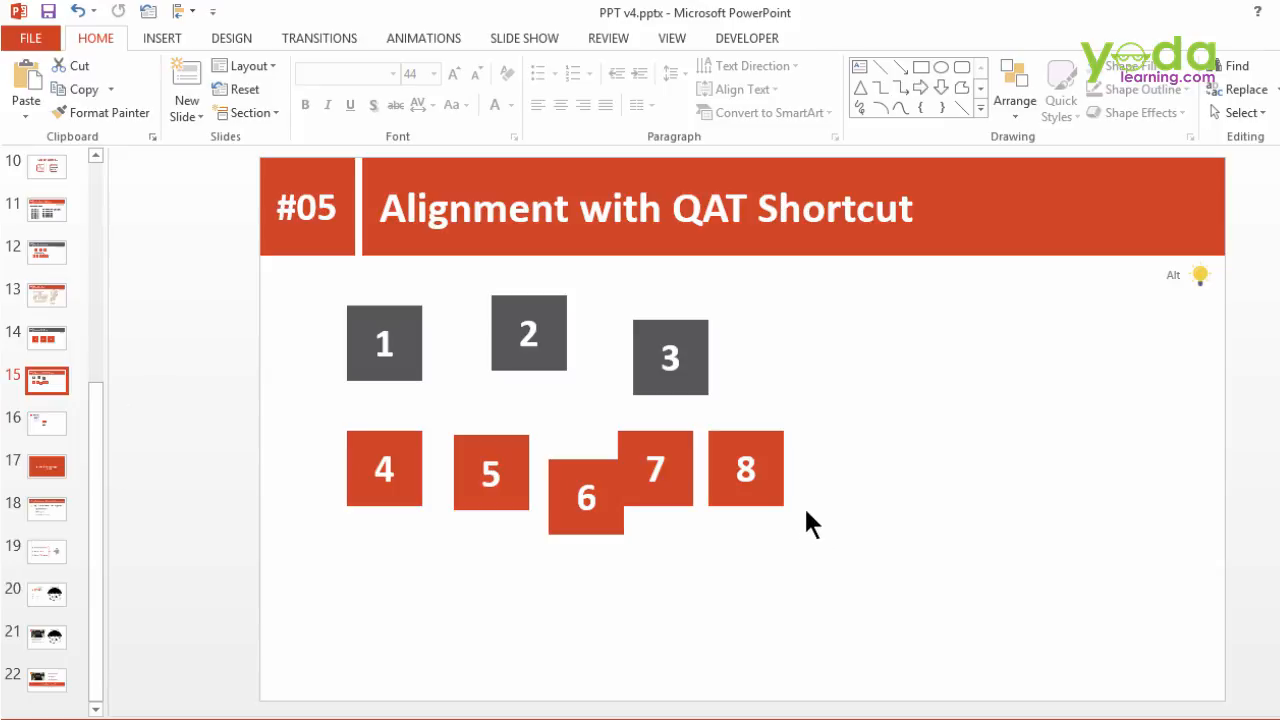
Select square 8 and bring up the Align command's pinning options on Drawing Tools Format
left_click(744, 468)
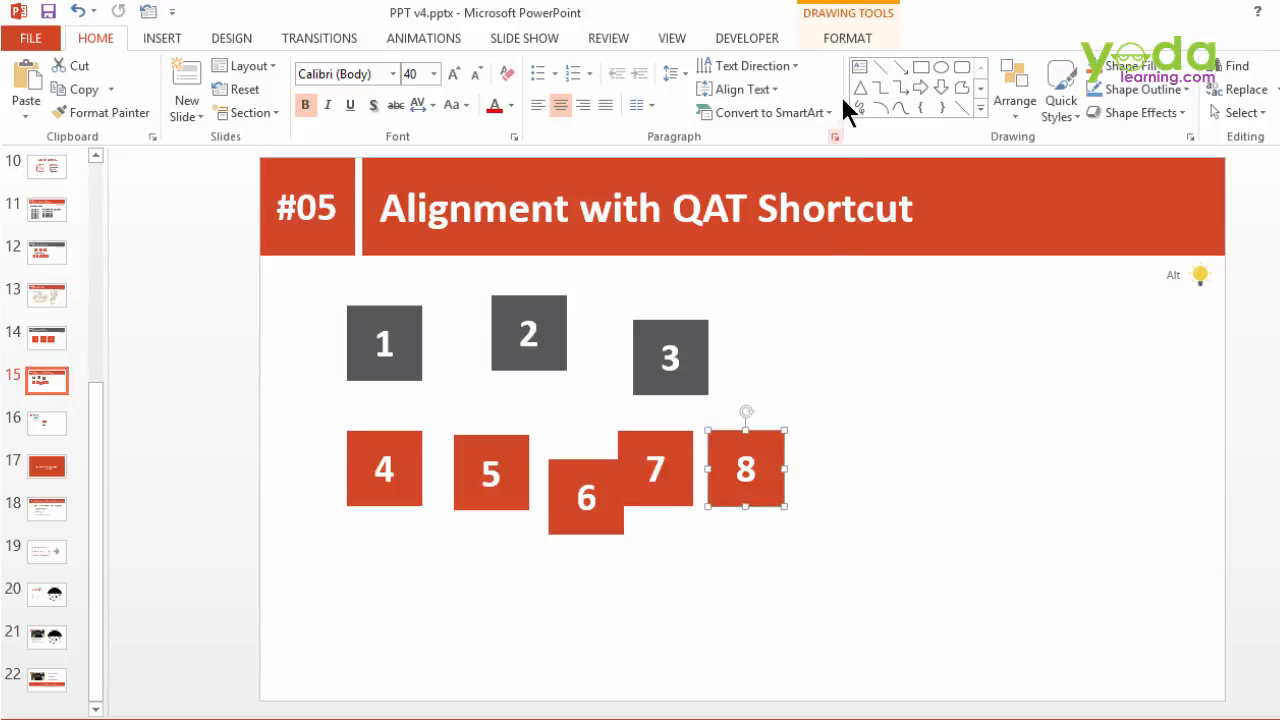
left_click(848, 38)
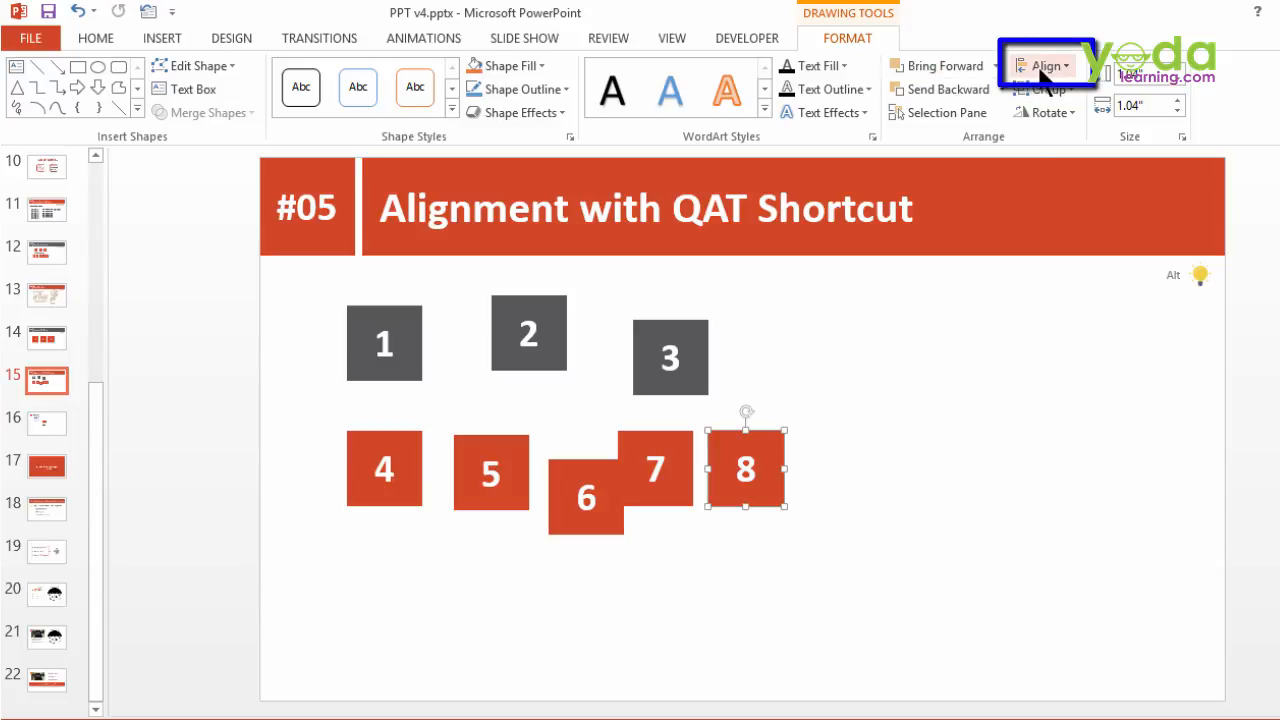
right_click(1044, 64)
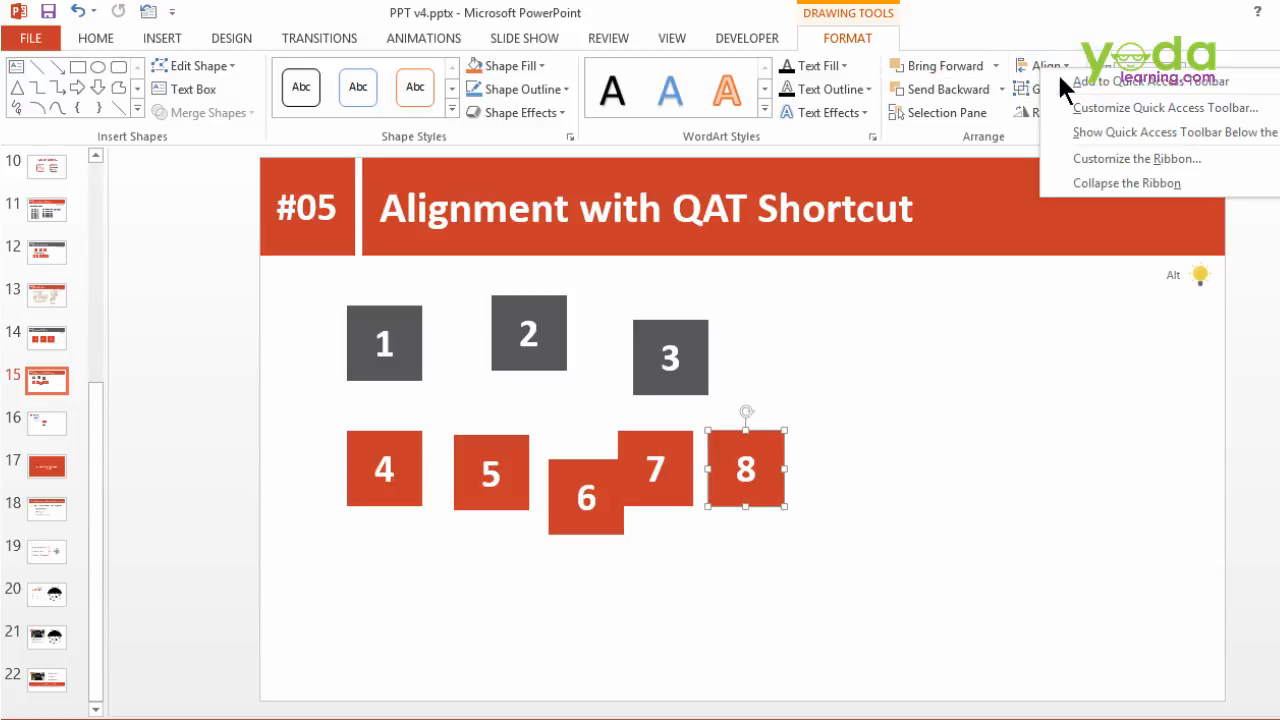
mouse_move(1130, 82)
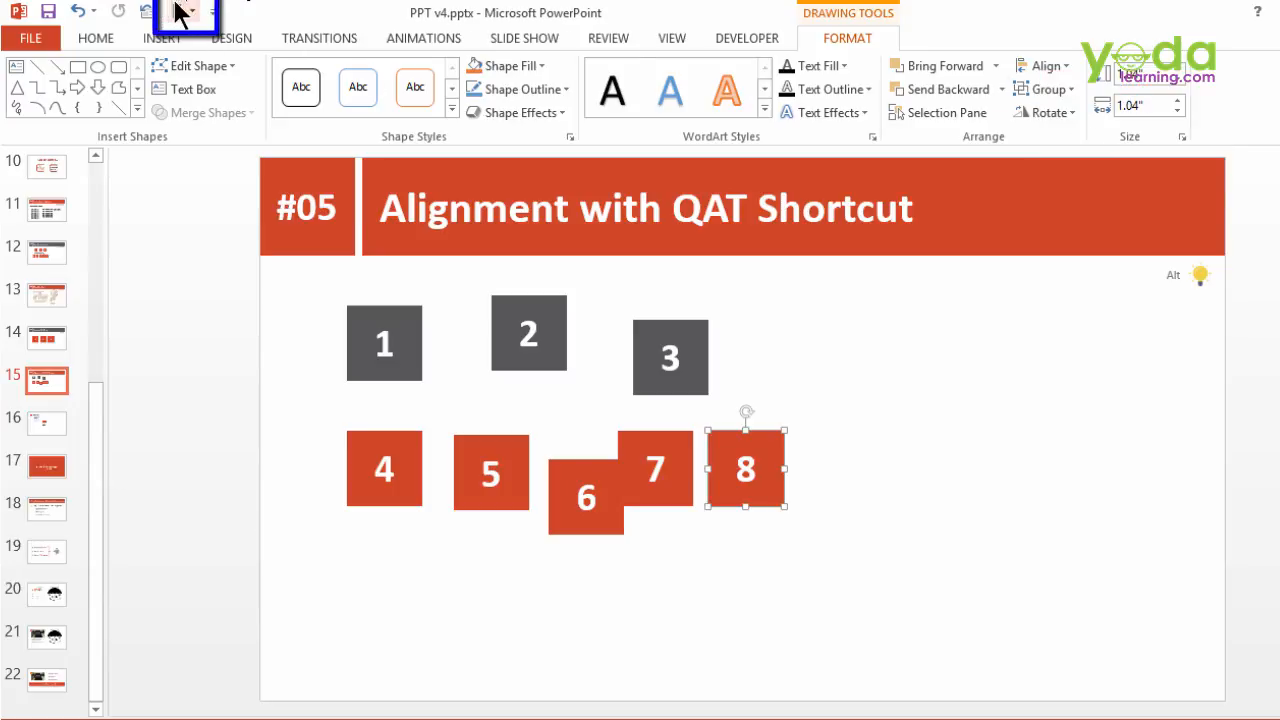
mouse_move(184, 12)
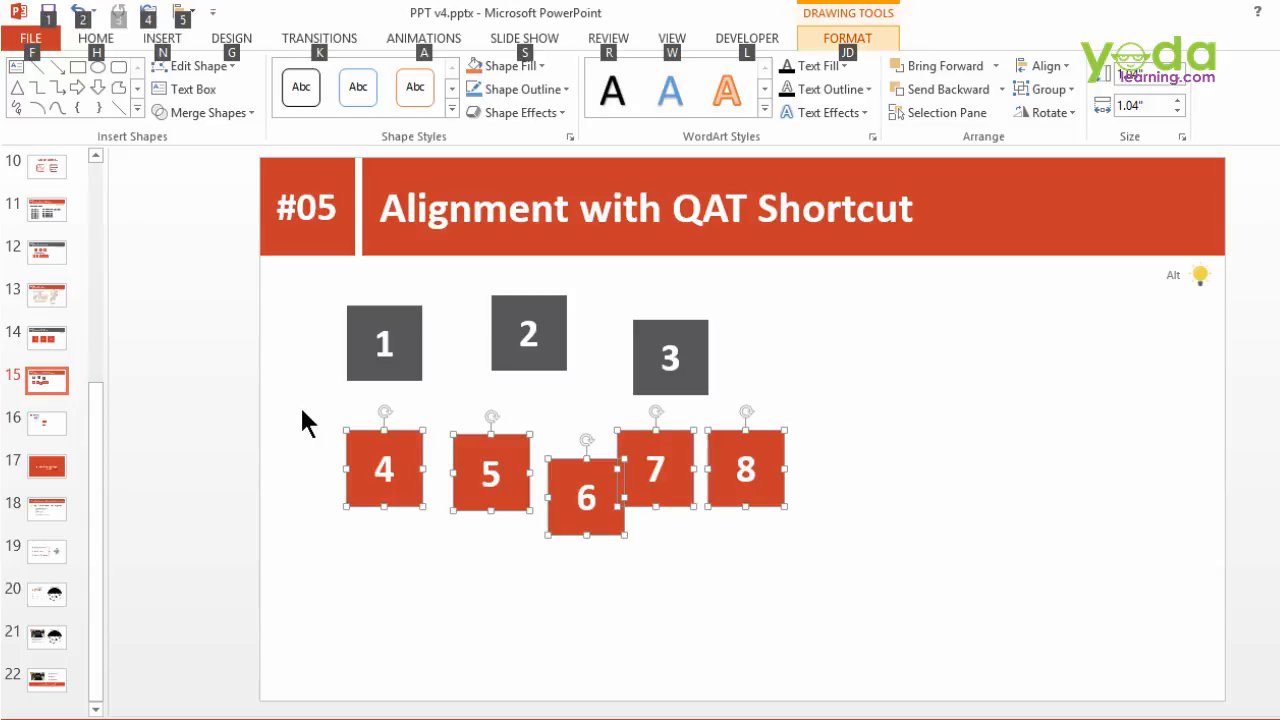
mouse_move(162, 36)
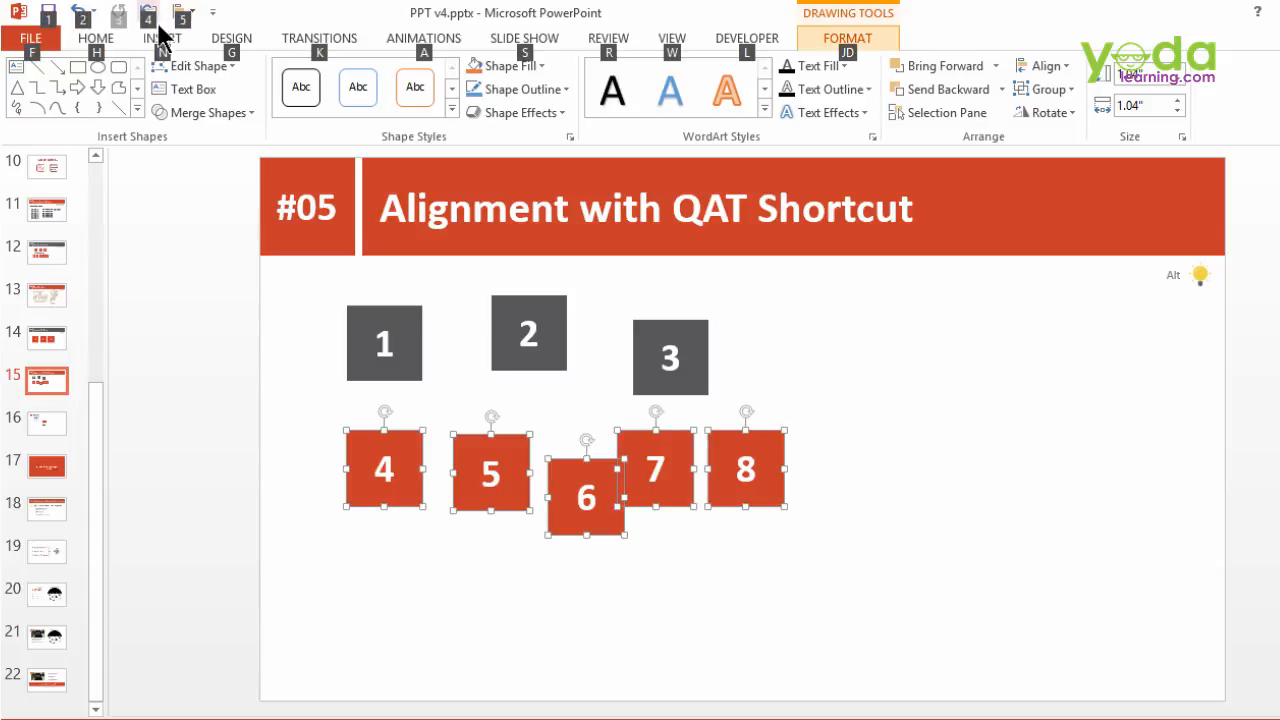
mouse_move(200, 30)
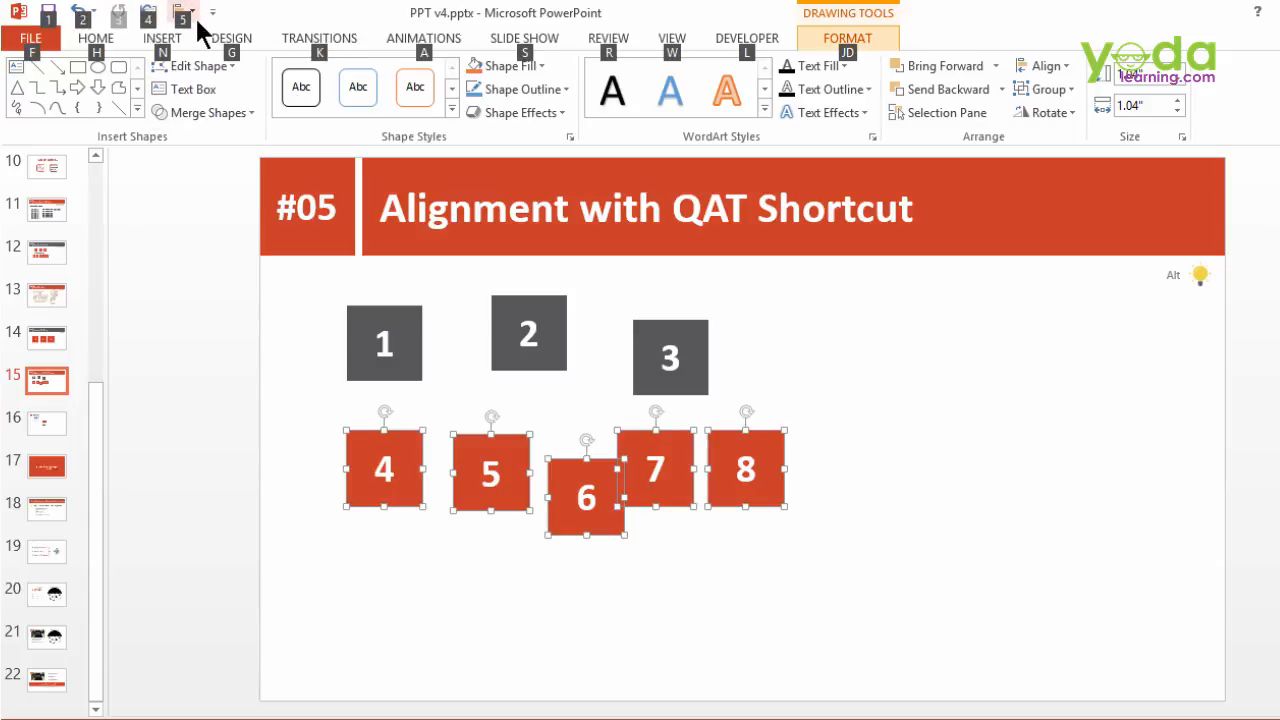
mouse_move(212, 12)
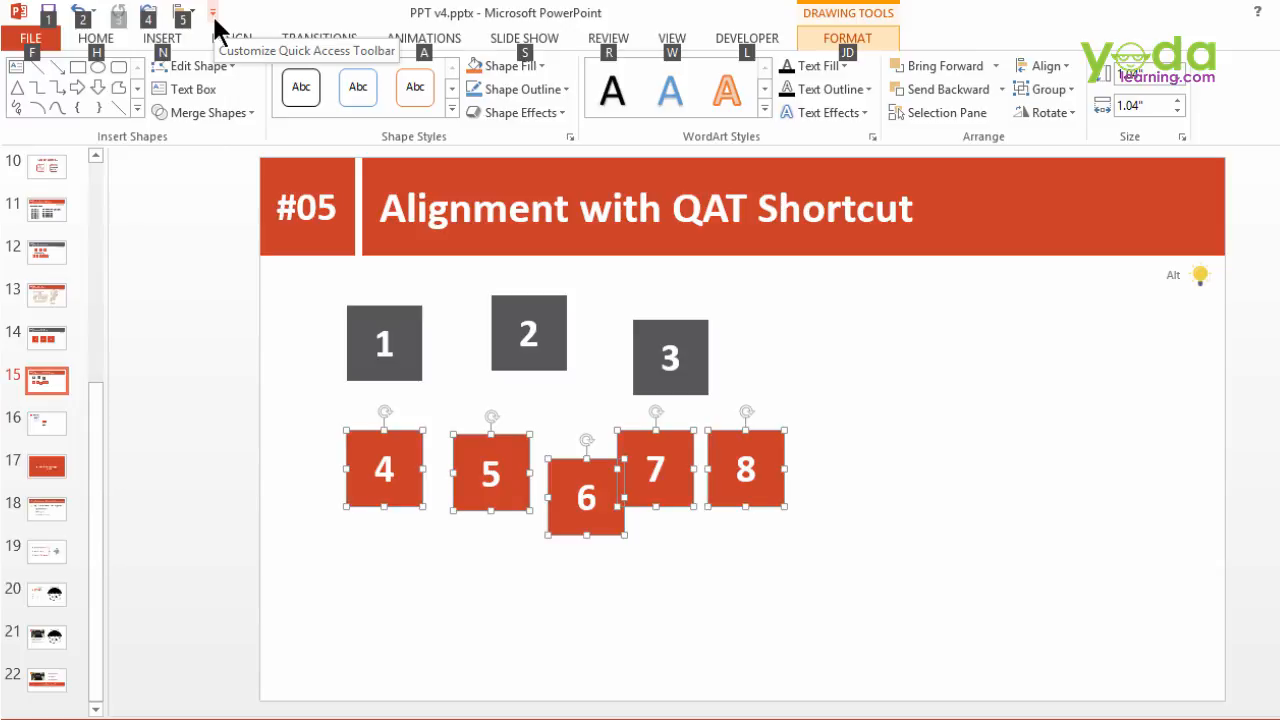
left_click(182, 12)
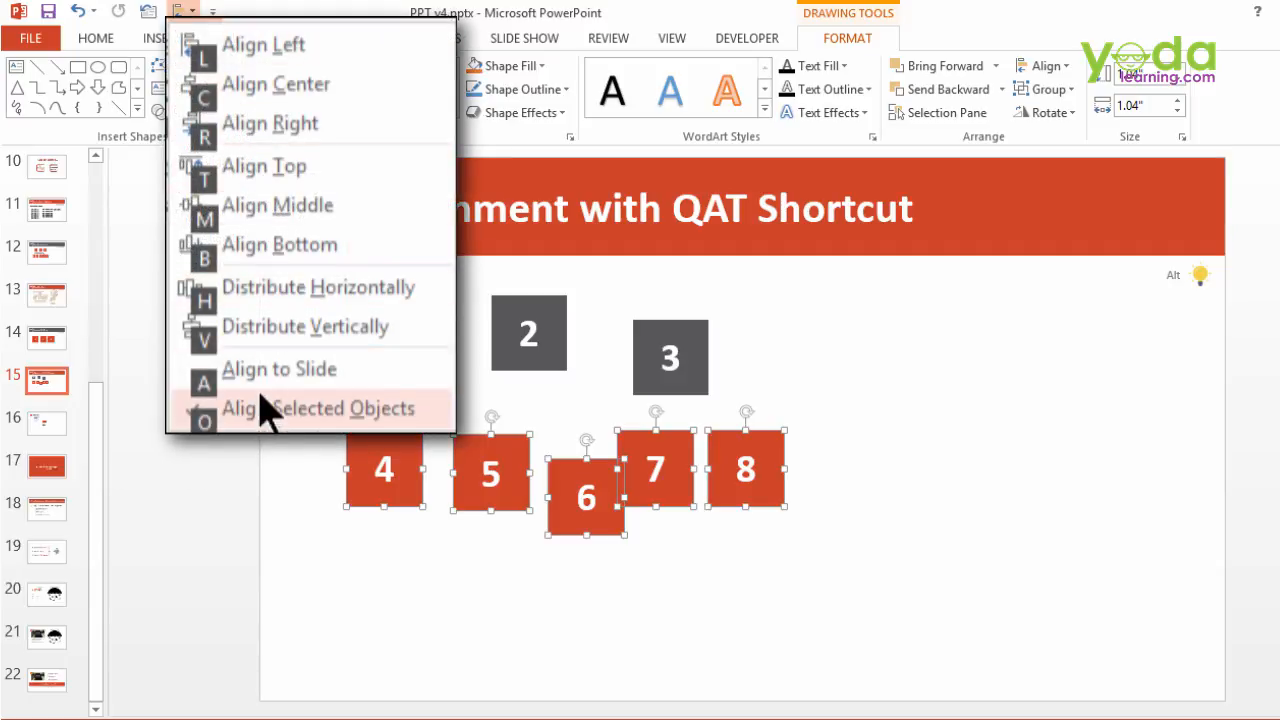
mouse_move(276, 84)
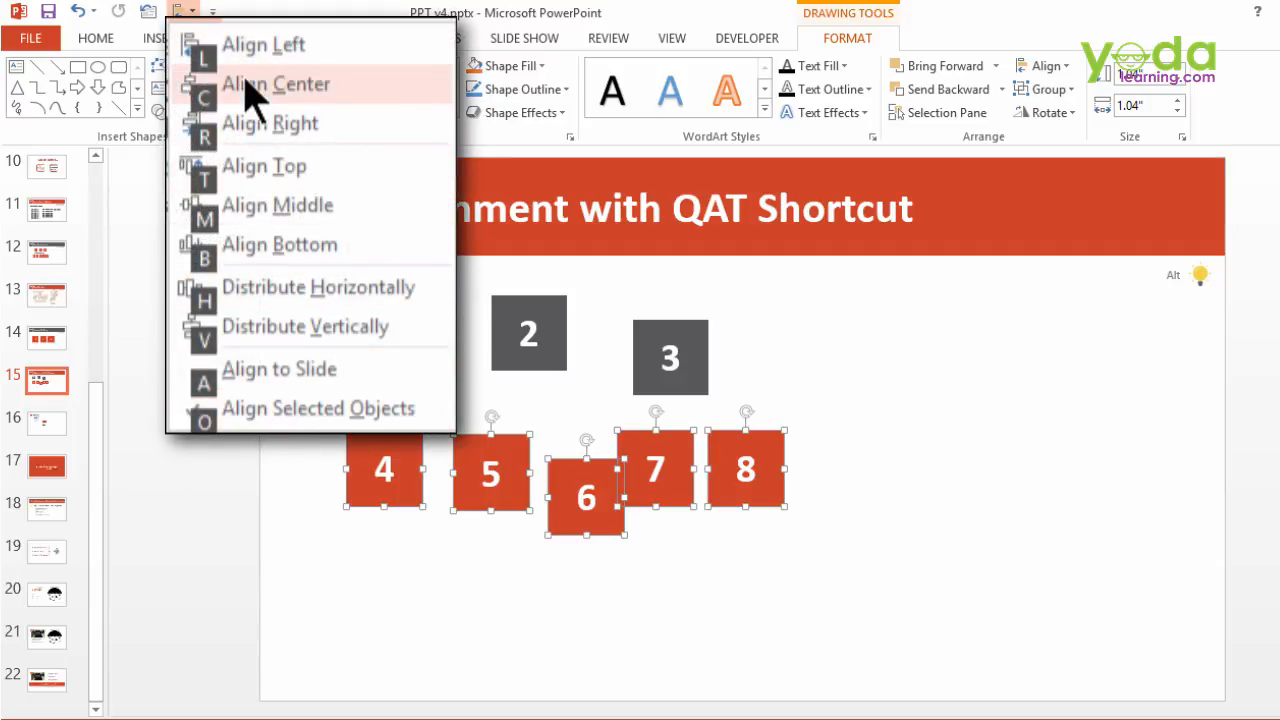
mouse_move(264, 96)
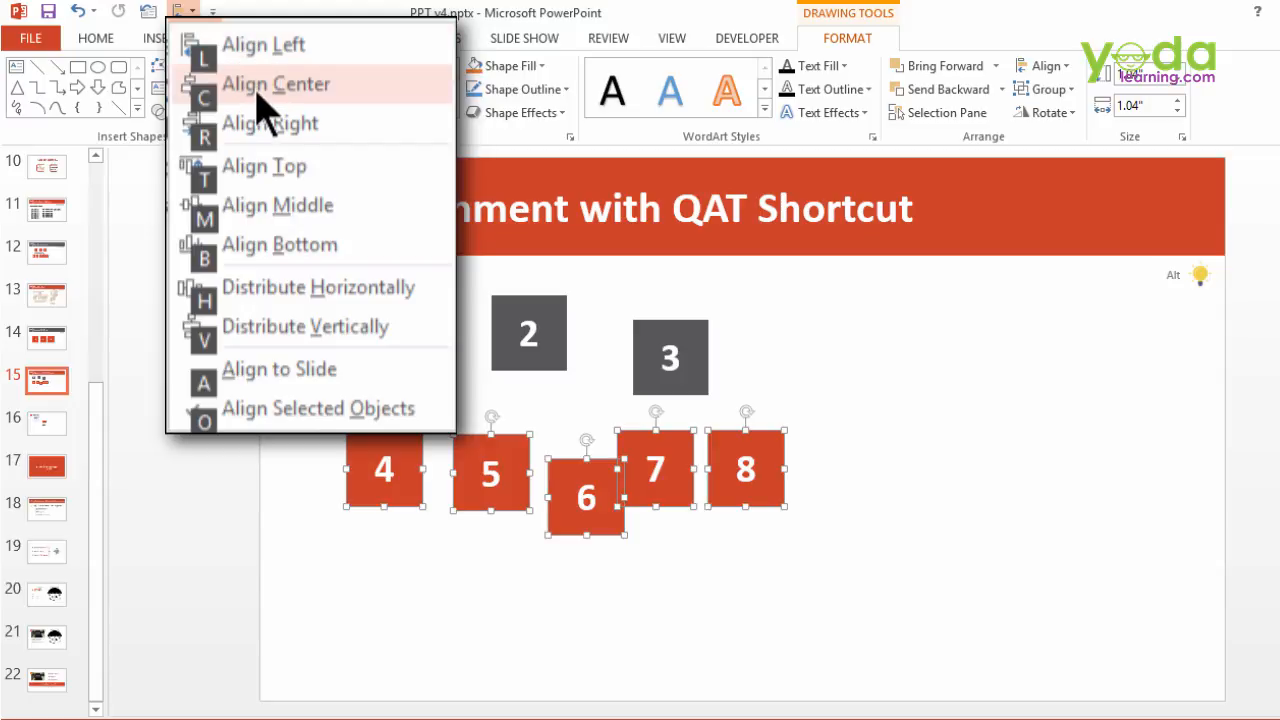
mouse_move(270, 124)
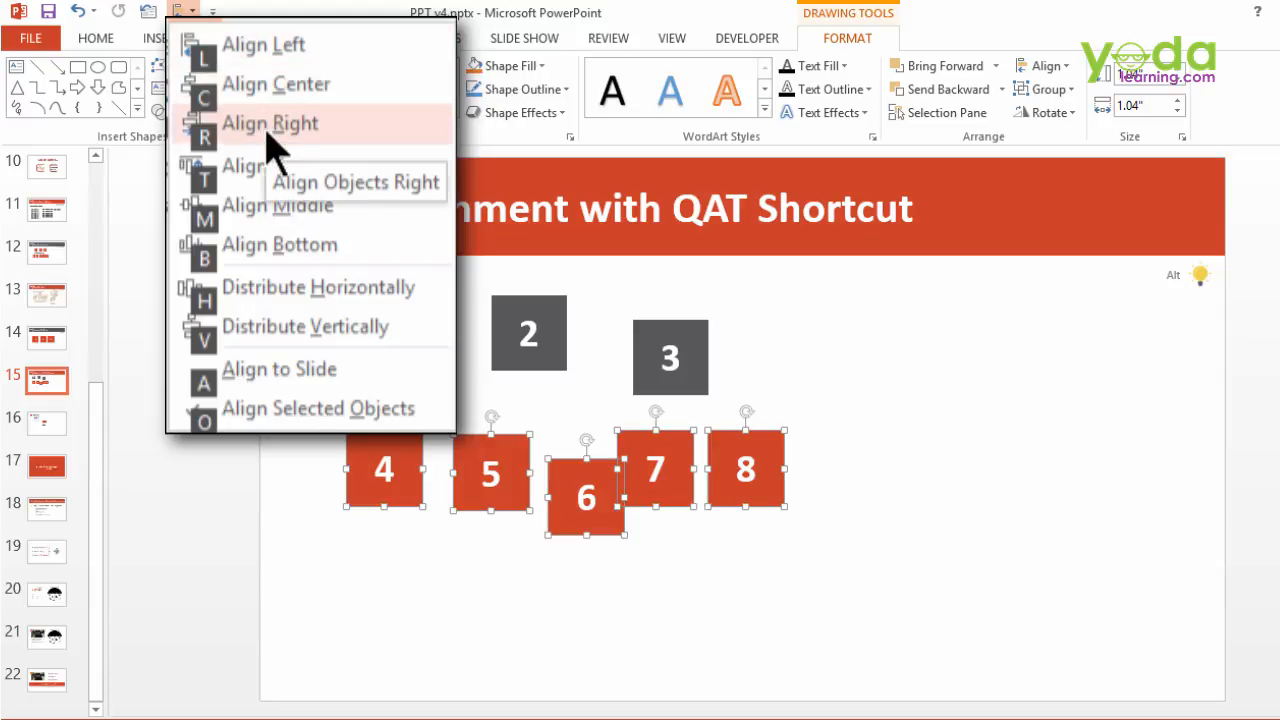
mouse_move(280, 244)
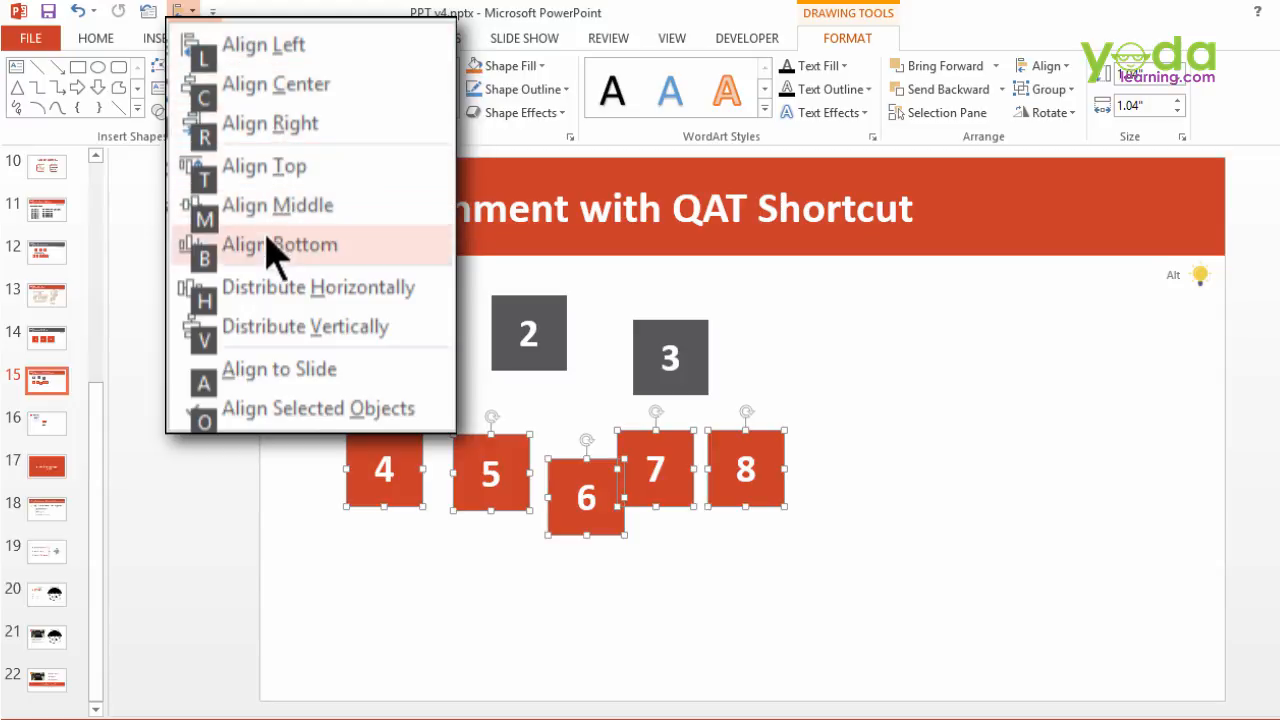
mouse_move(276, 326)
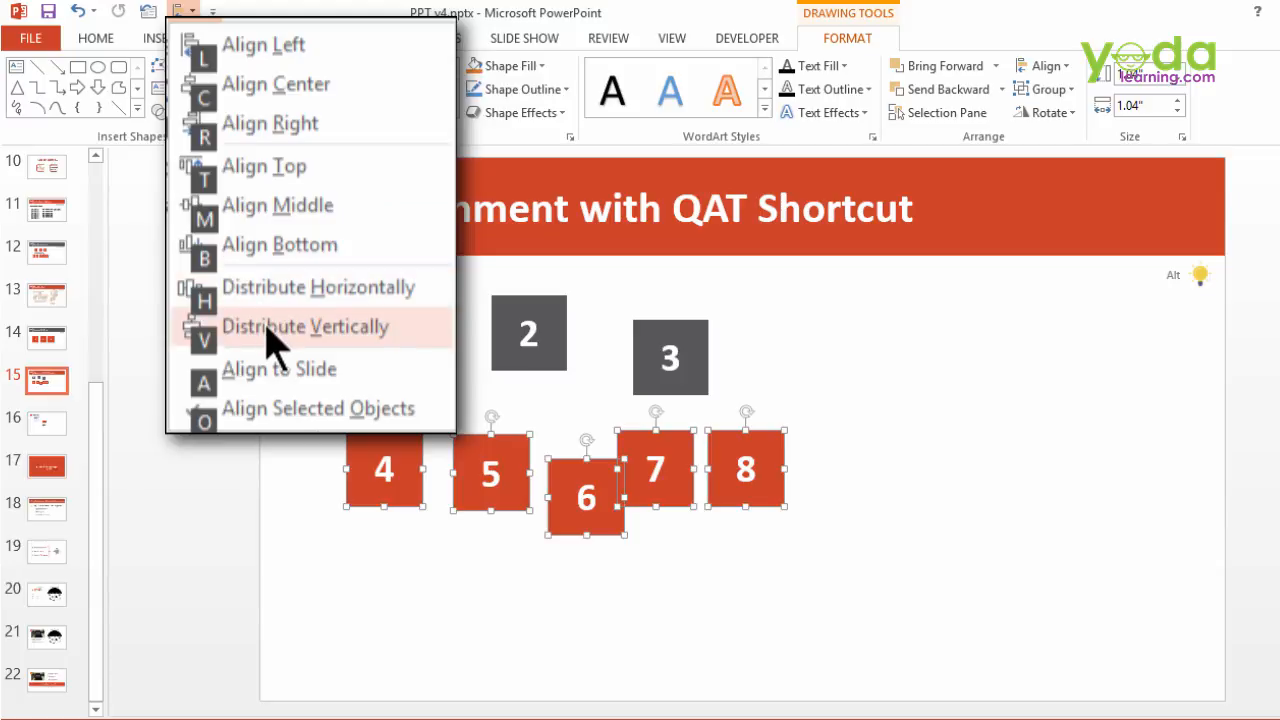
mouse_move(290, 344)
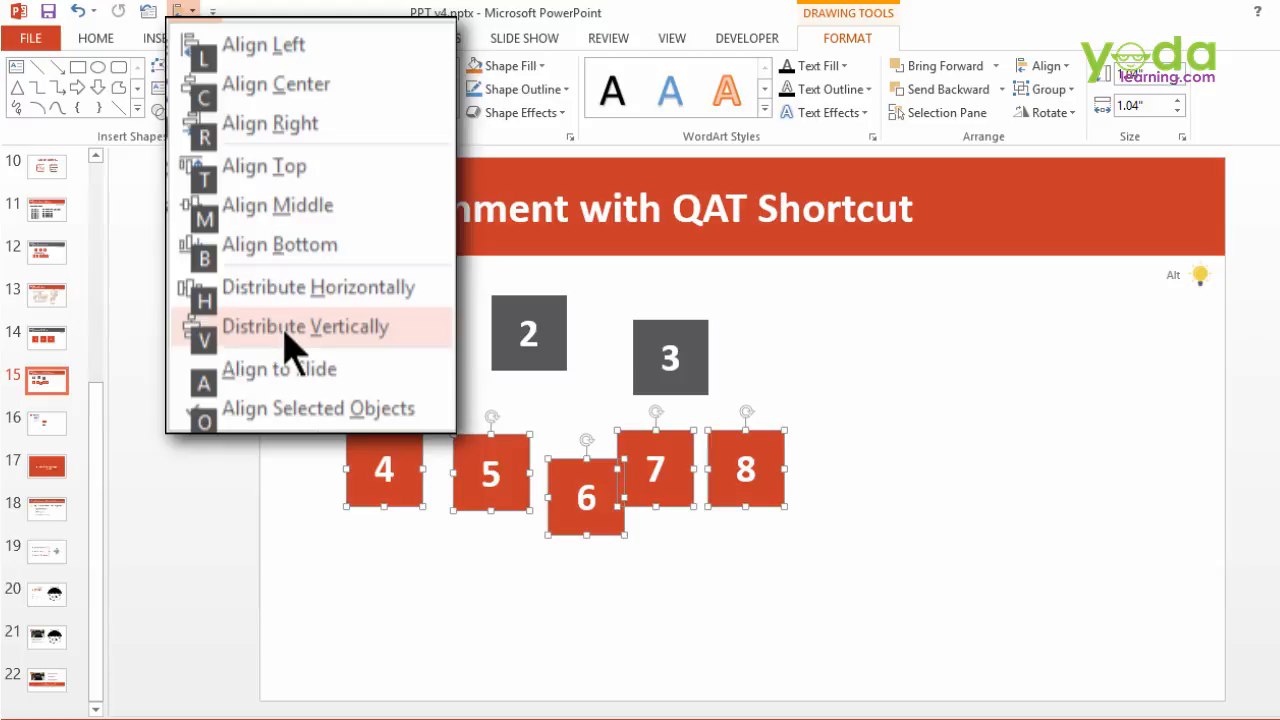
mouse_move(360, 408)
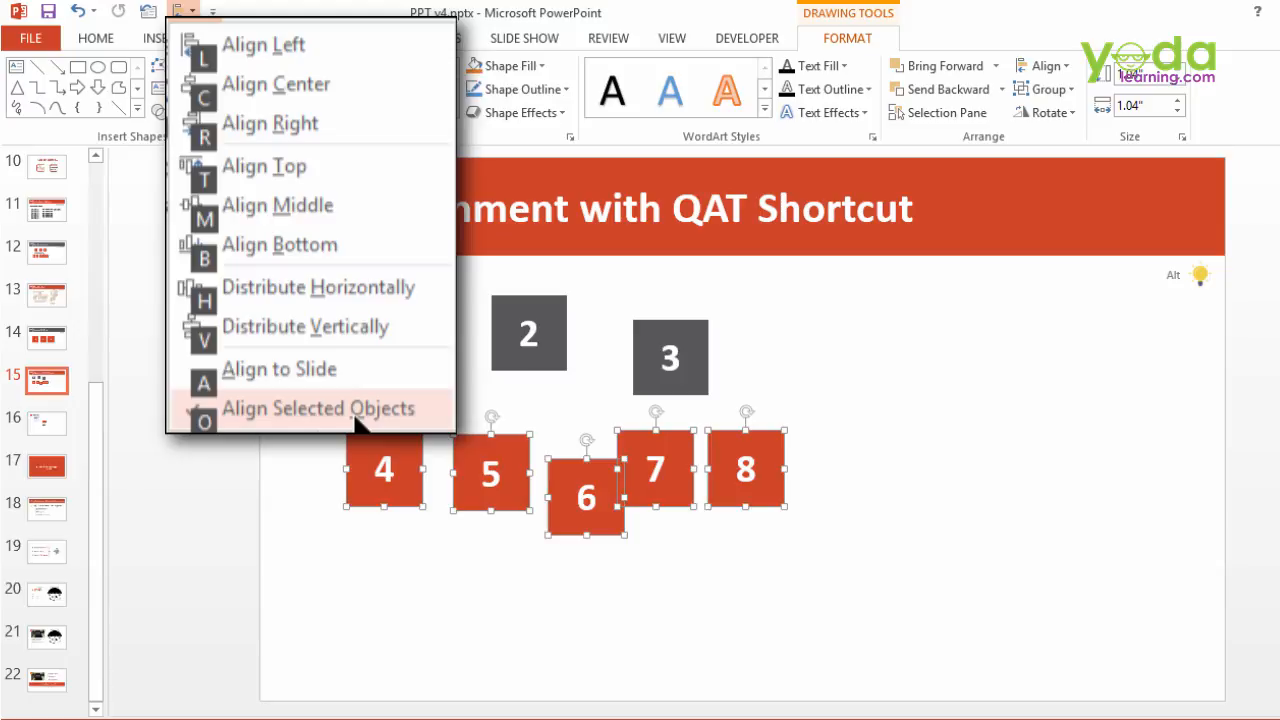
mouse_move(322, 430)
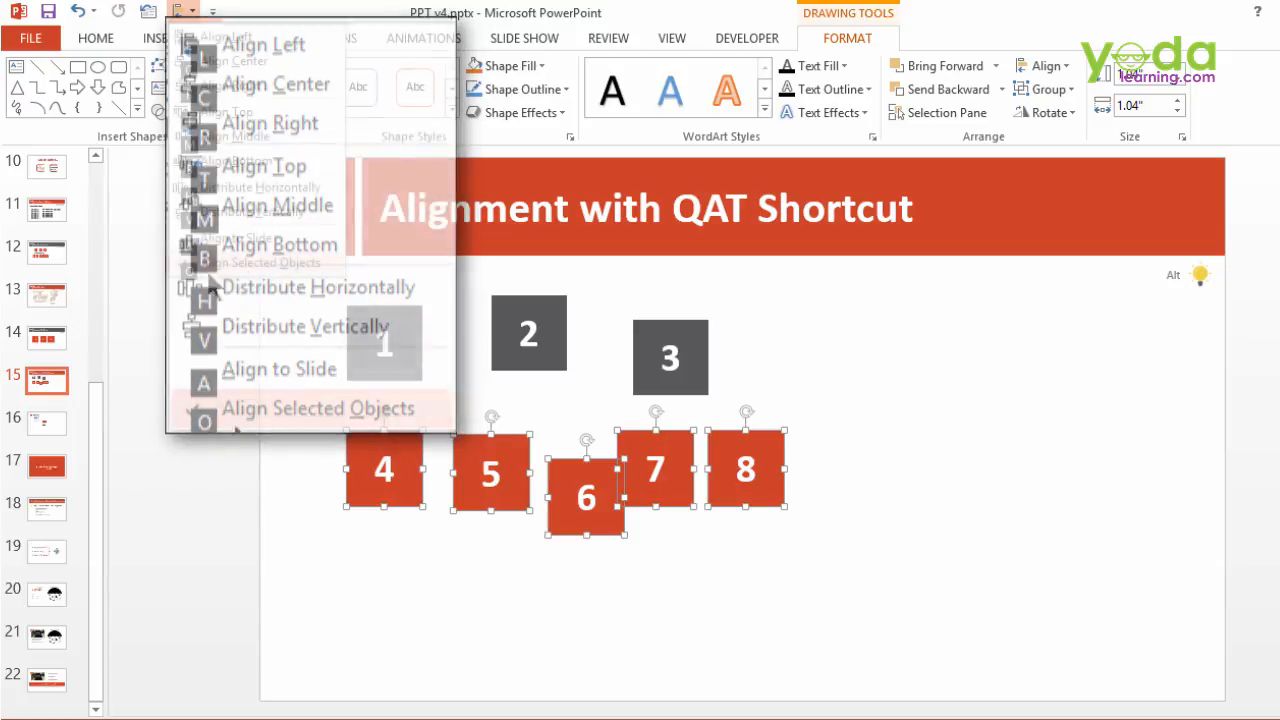
left_click(264, 166)
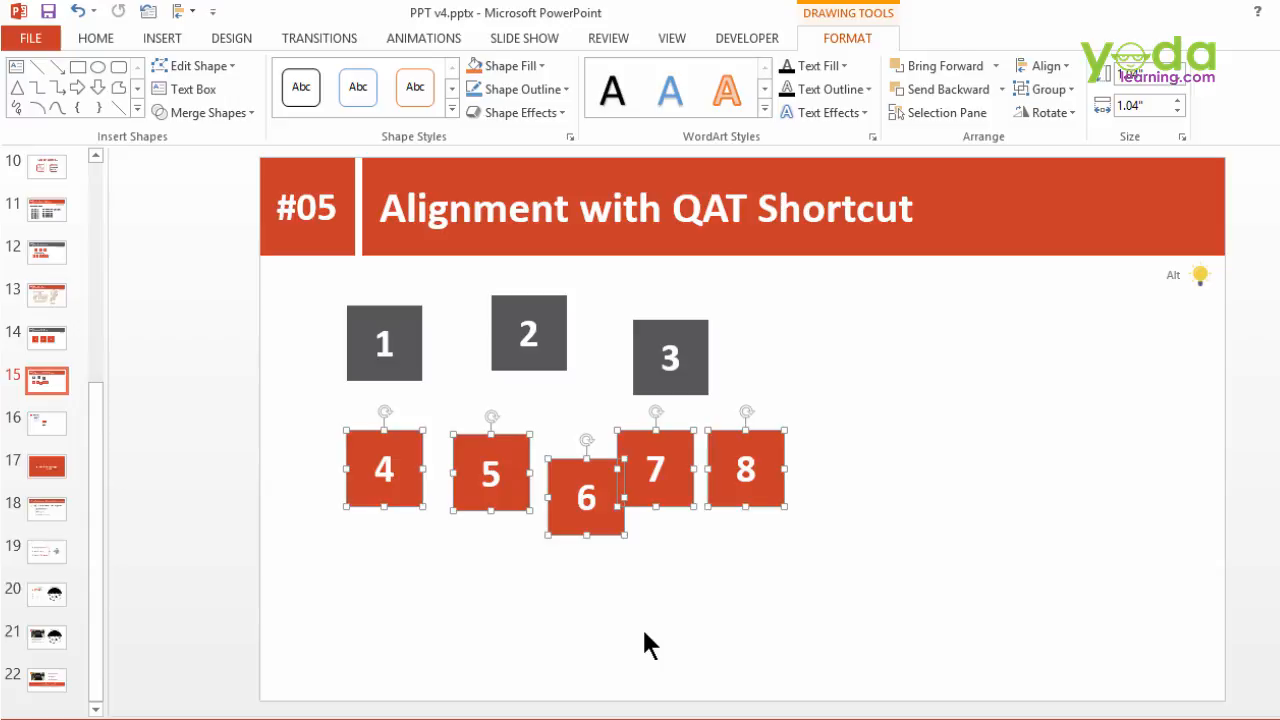
Deselect the lower row of boxes
left_click(178, 12)
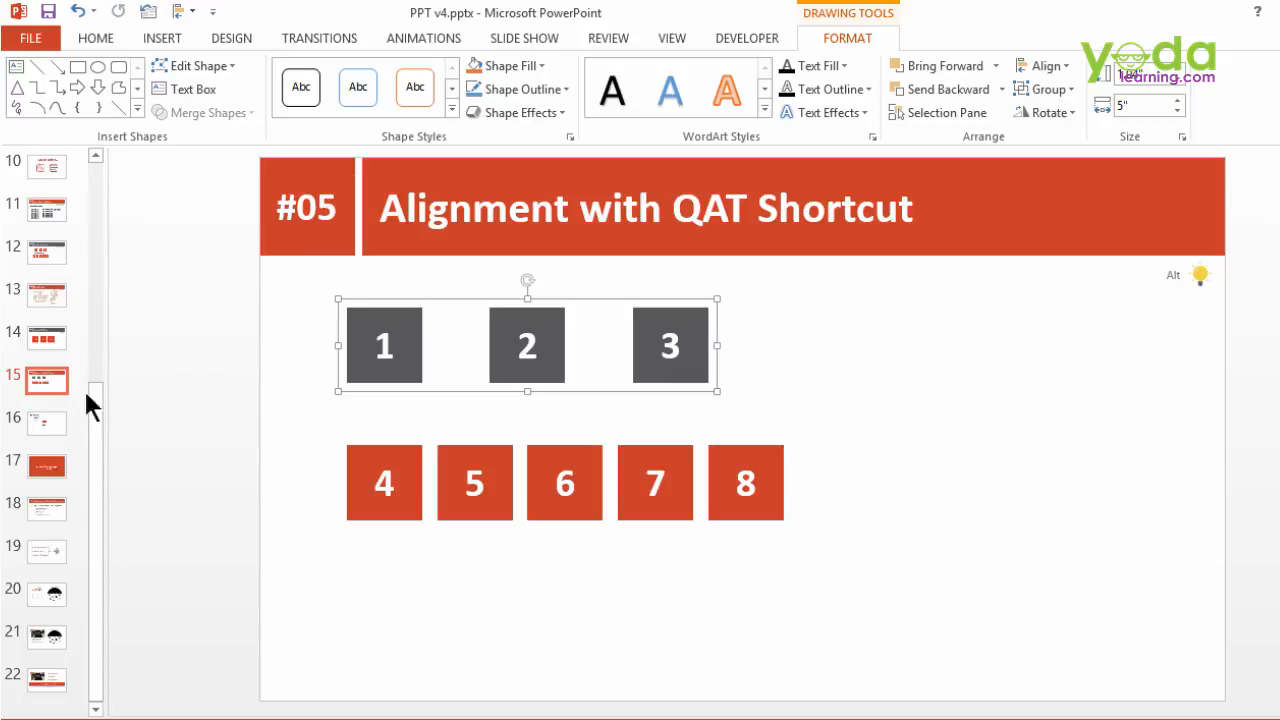
mouse_move(44, 420)
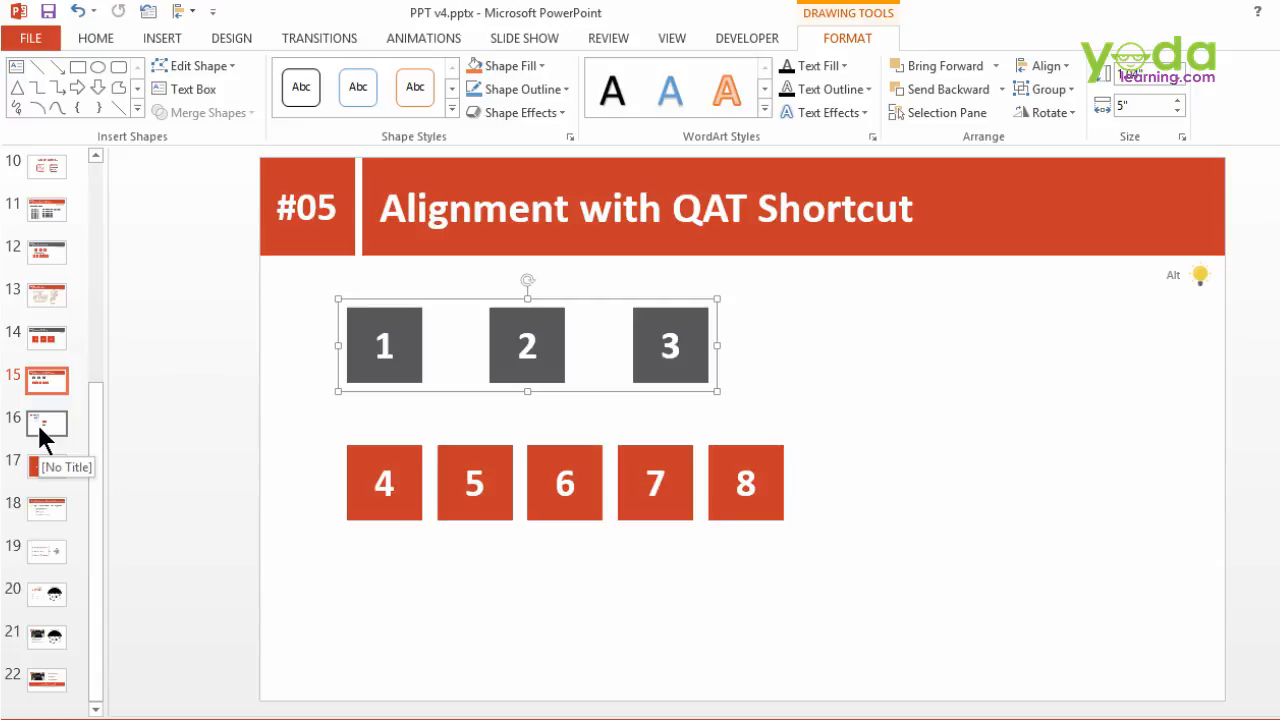
On slide 16, copy the grey box beside itself to start the row of five
left_click(46, 422)
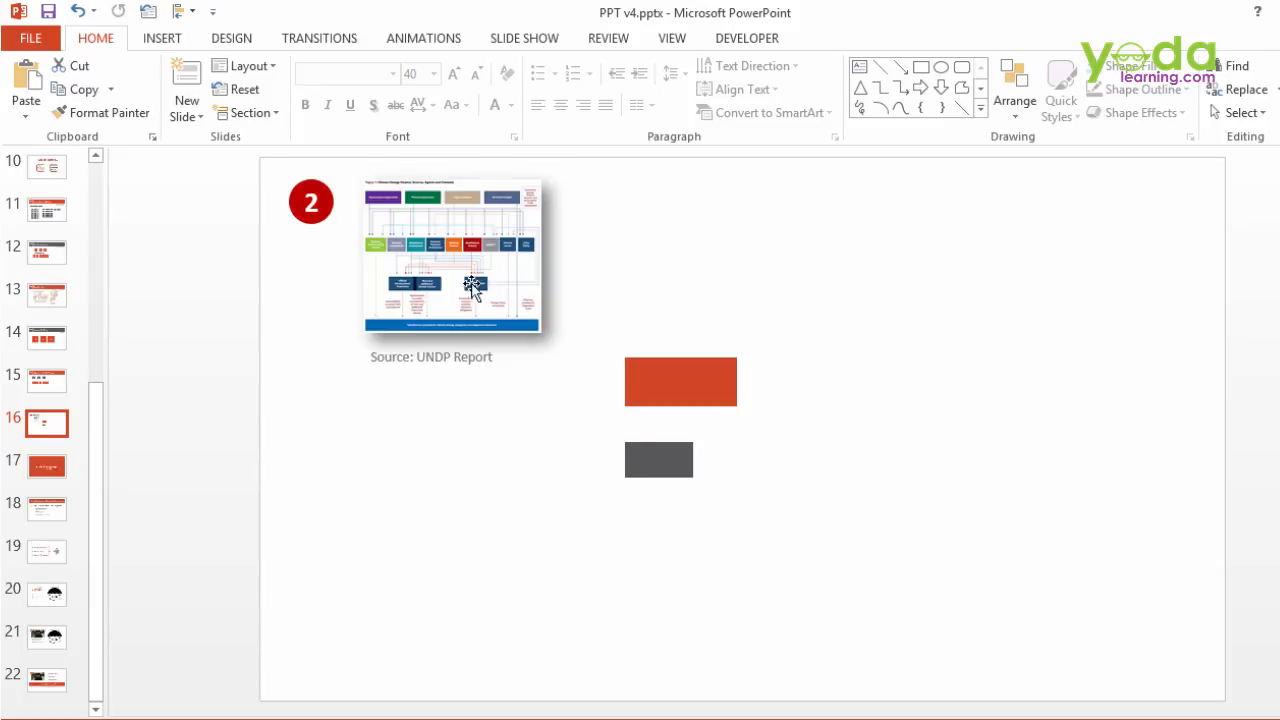
mouse_move(724, 440)
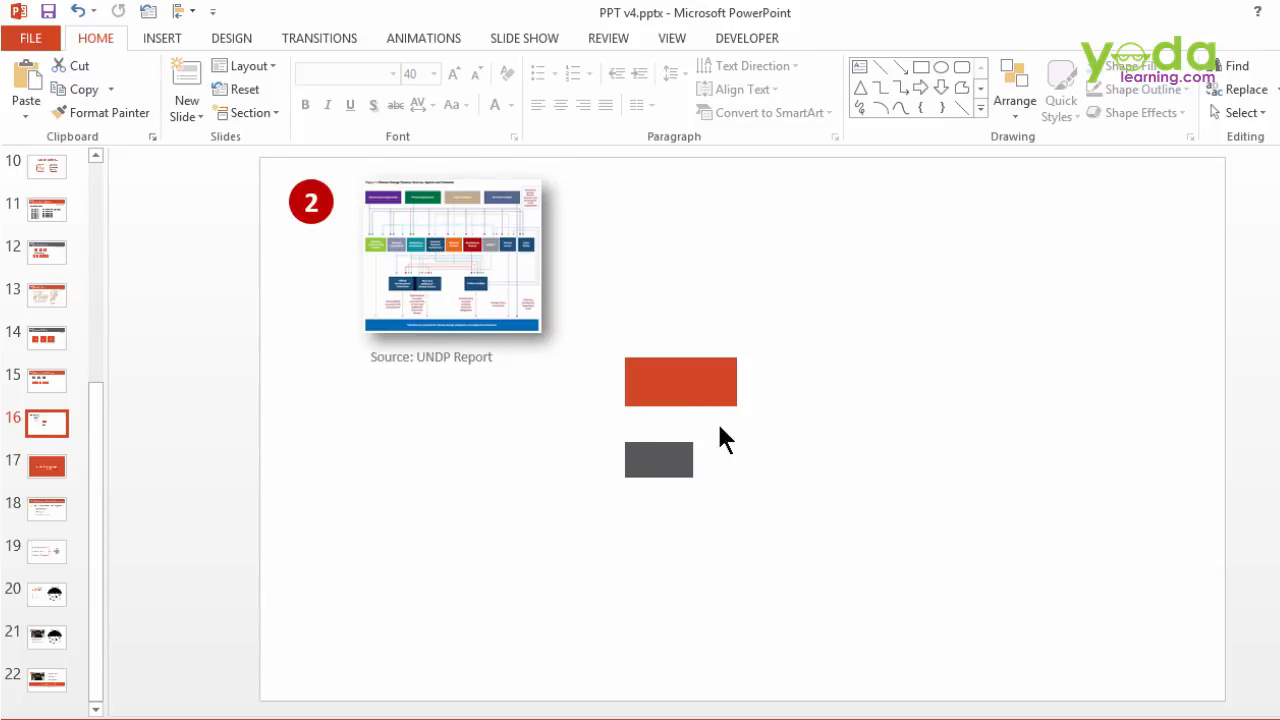
left_click(658, 460)
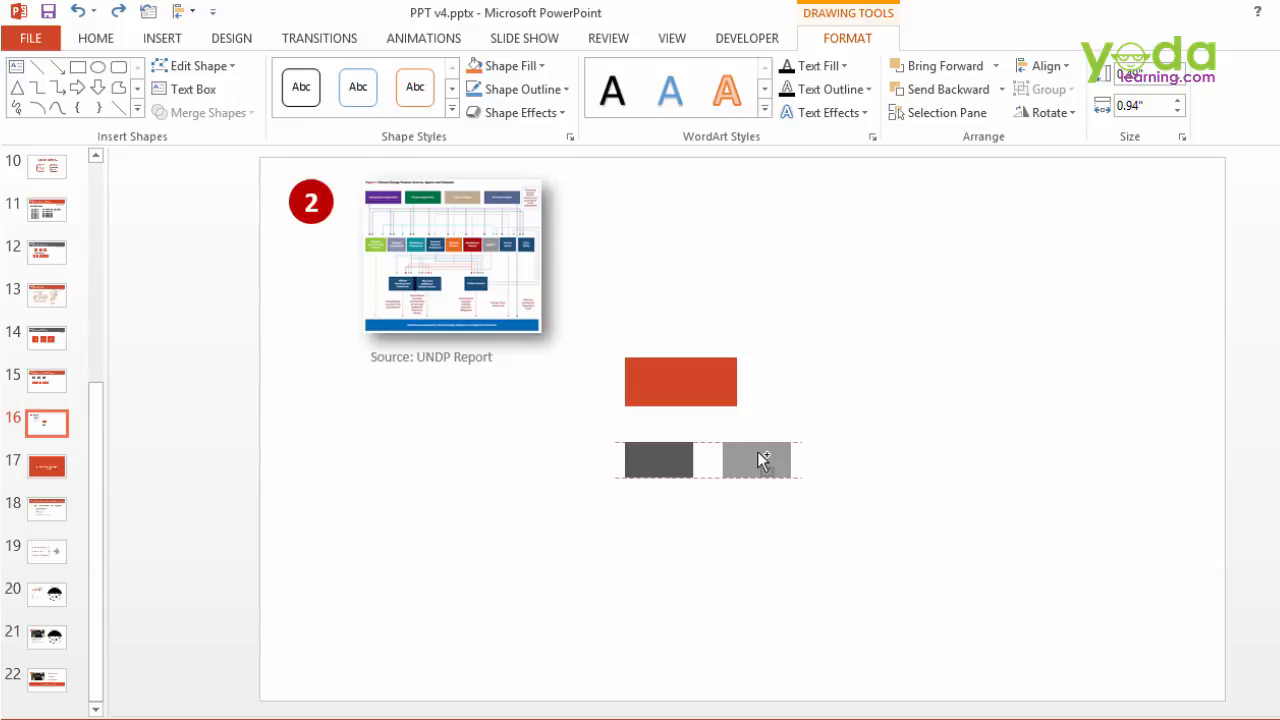
left_click(756, 460)
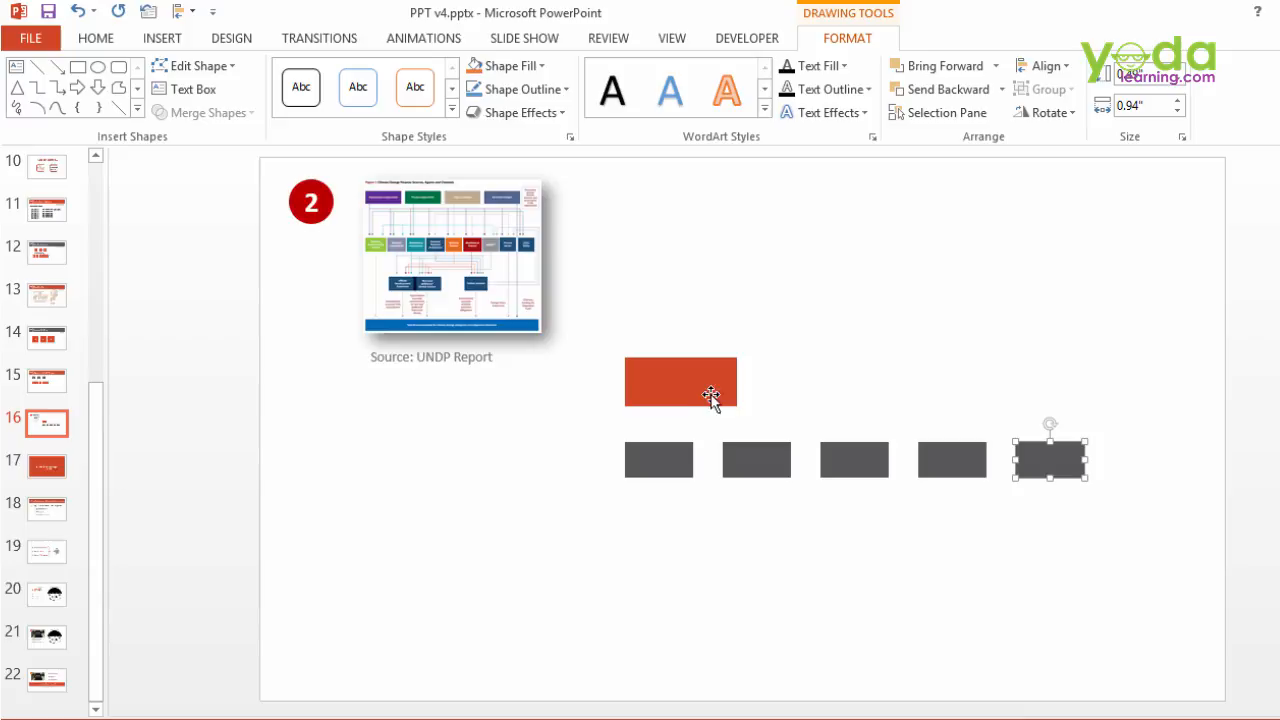
Copy the red box to the right to start the row of three
left_click(680, 384)
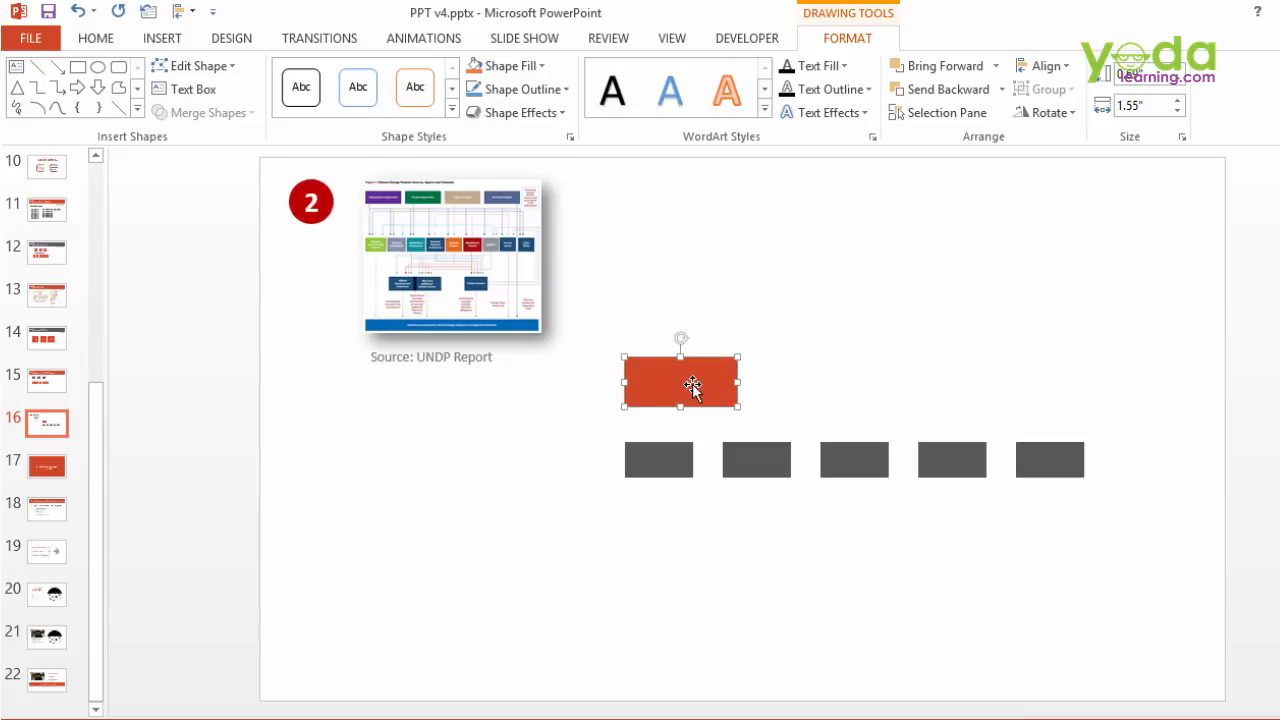
left_click_drag(680, 384, 844, 404)
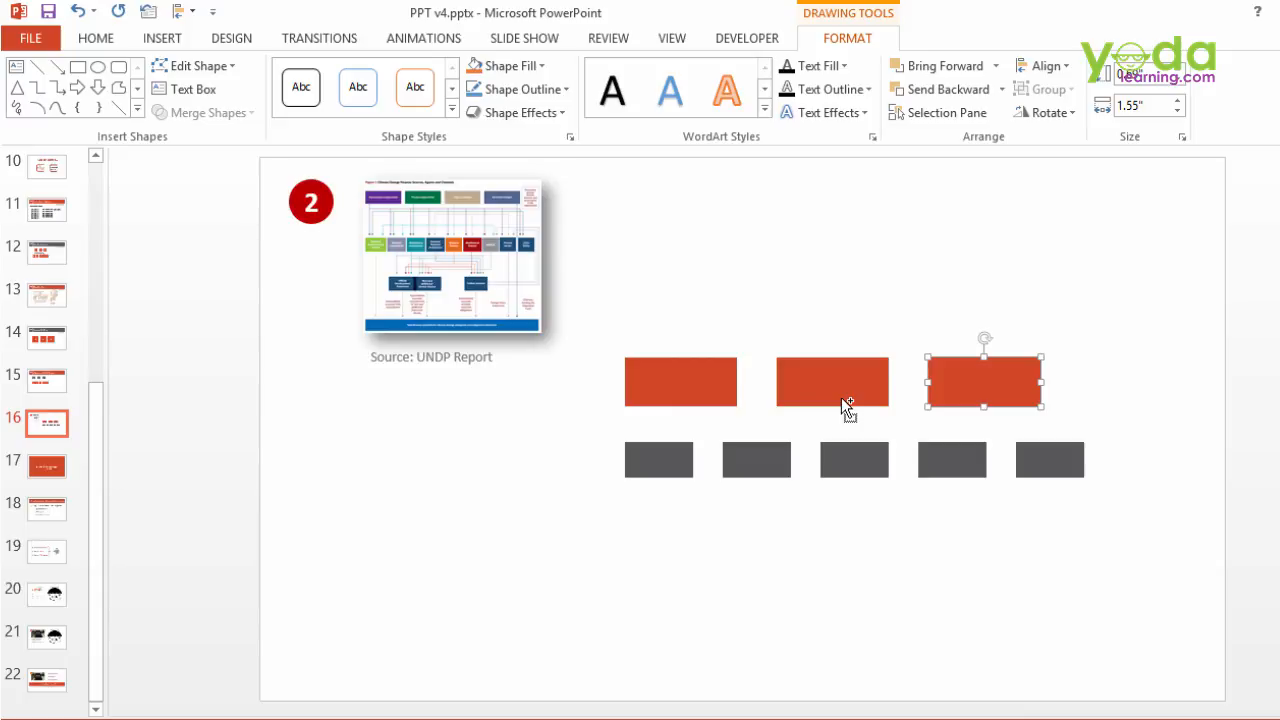
mouse_move(818, 404)
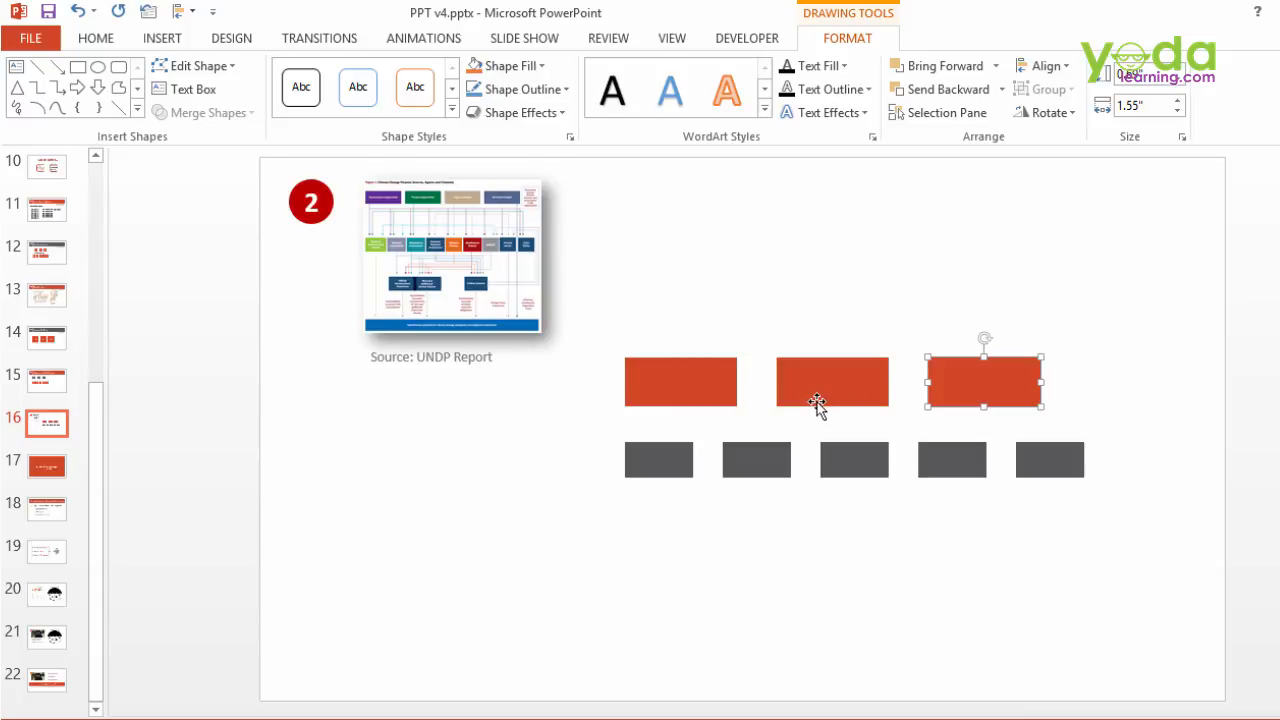
mouse_move(844, 488)
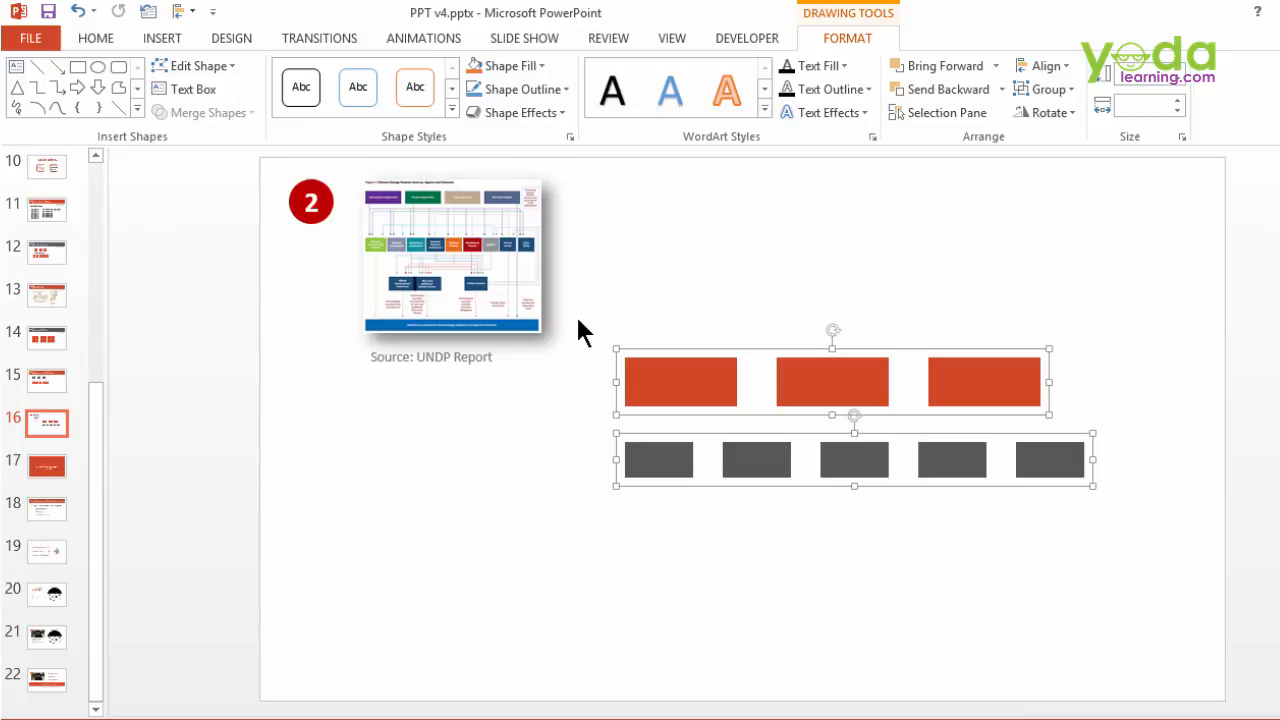
Align Center the red row over the grey row via the Alt-accessed QAT Align dropdown
key("alt")
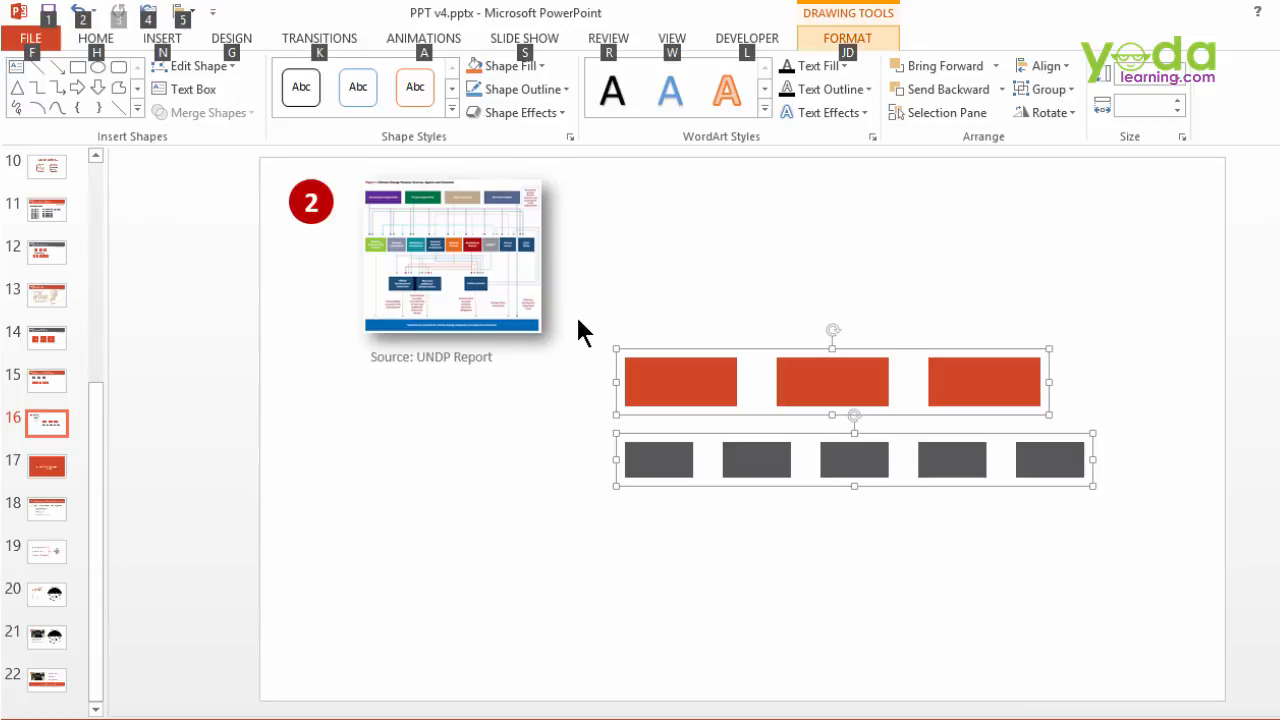
left_click(178, 12)
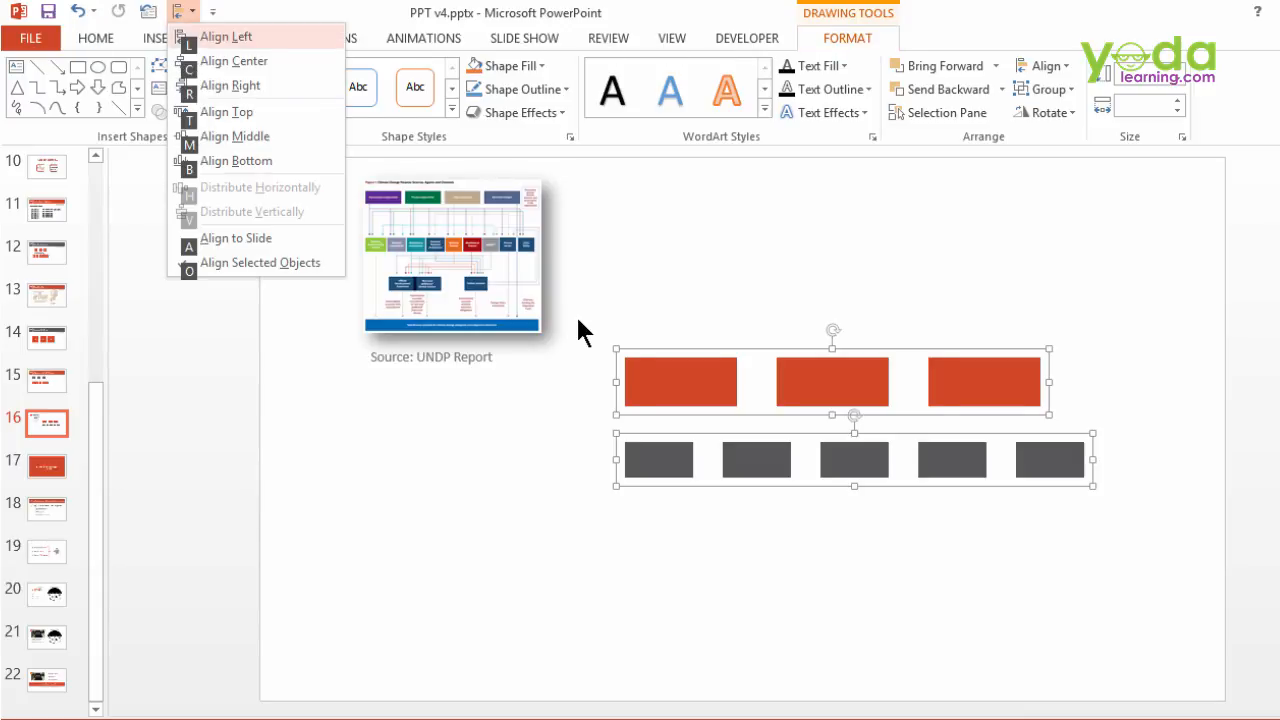
left_click(258, 188)
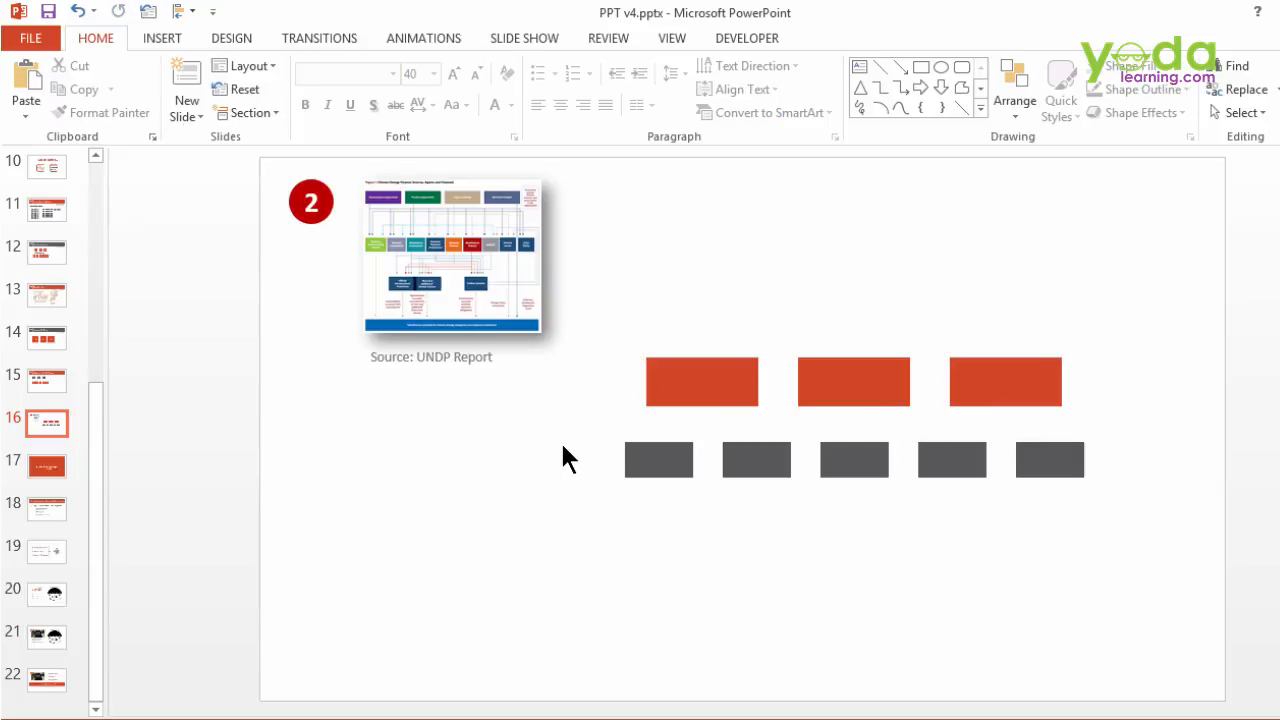
Bring up the Insert Shapes gallery to reach the line shapes
left_click(162, 38)
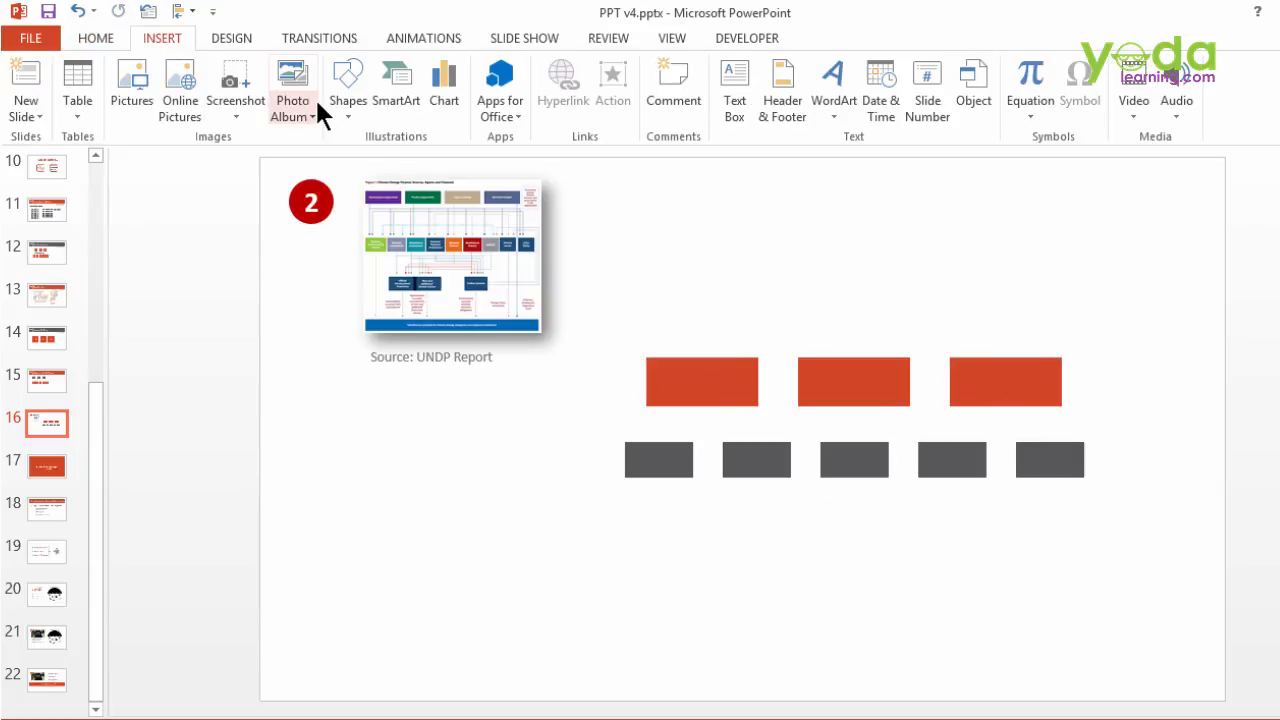
left_click(348, 84)
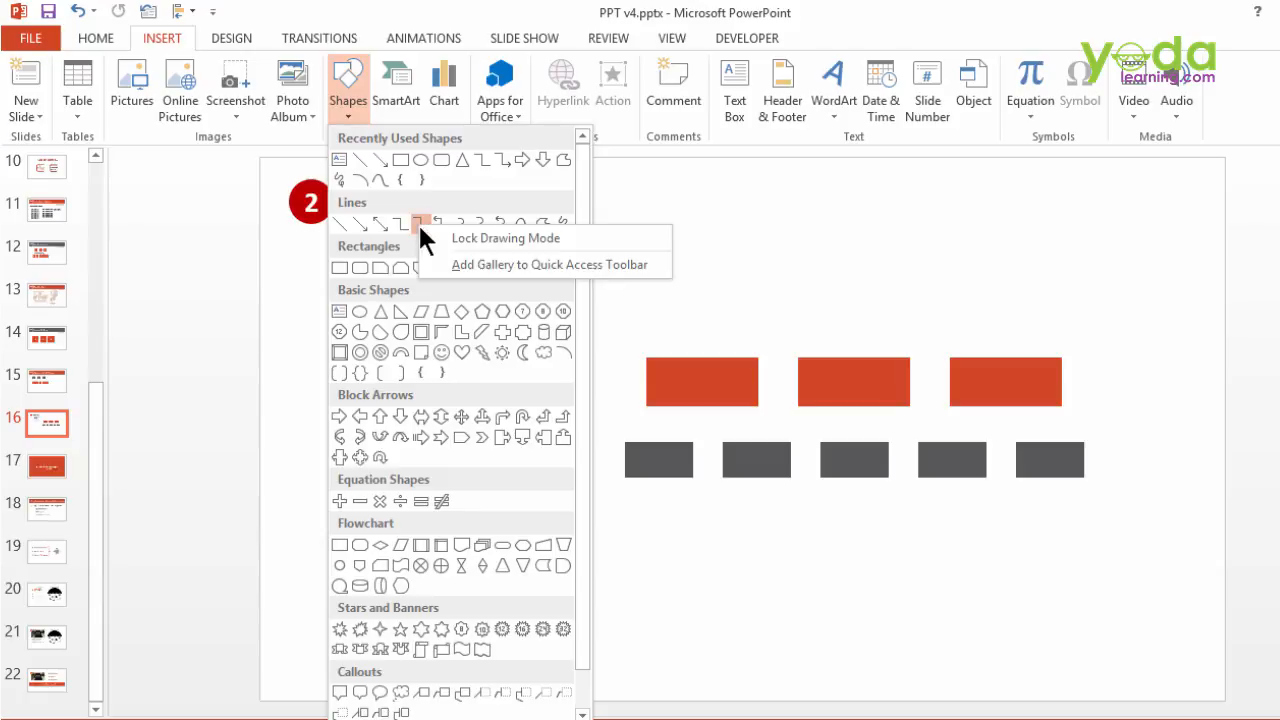